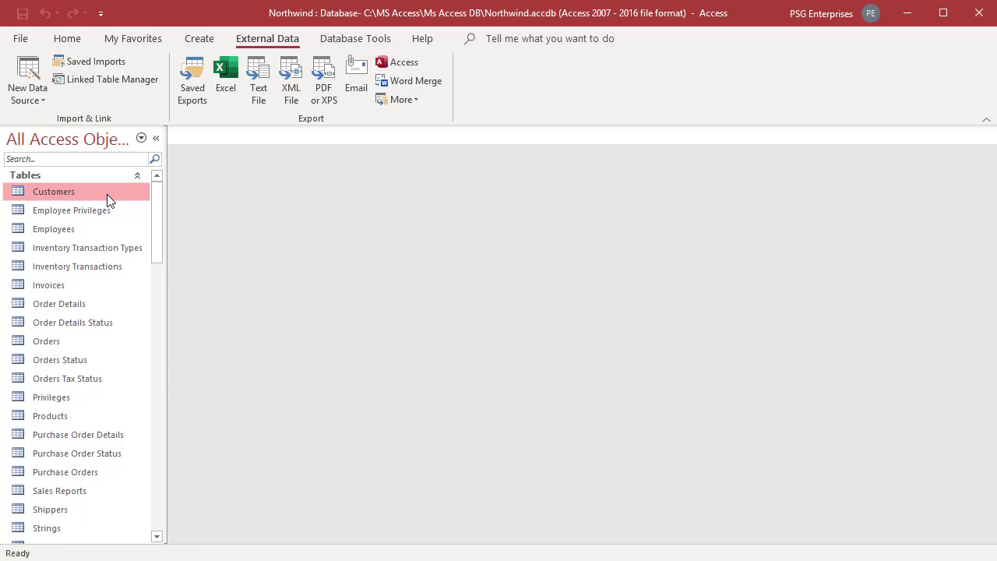
Launch a Word merge from the Customers table into a newly created Word document.
right_click(53, 192)
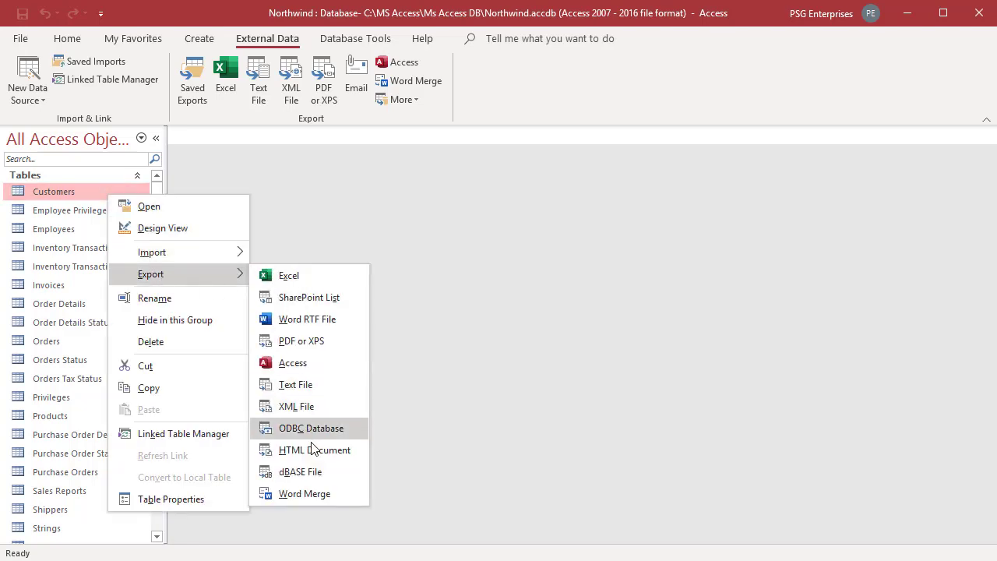
mouse_move(468, 223)
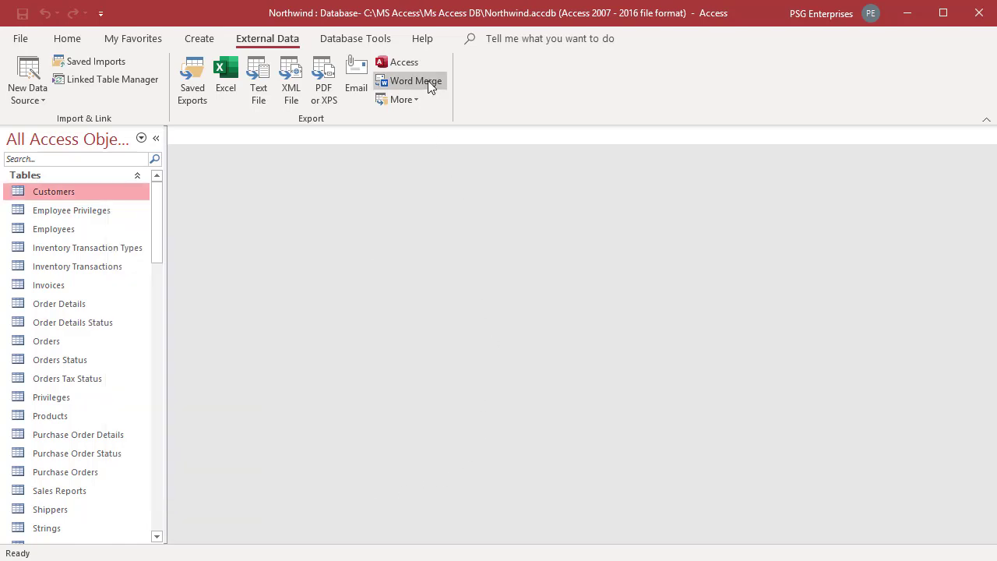
click(410, 81)
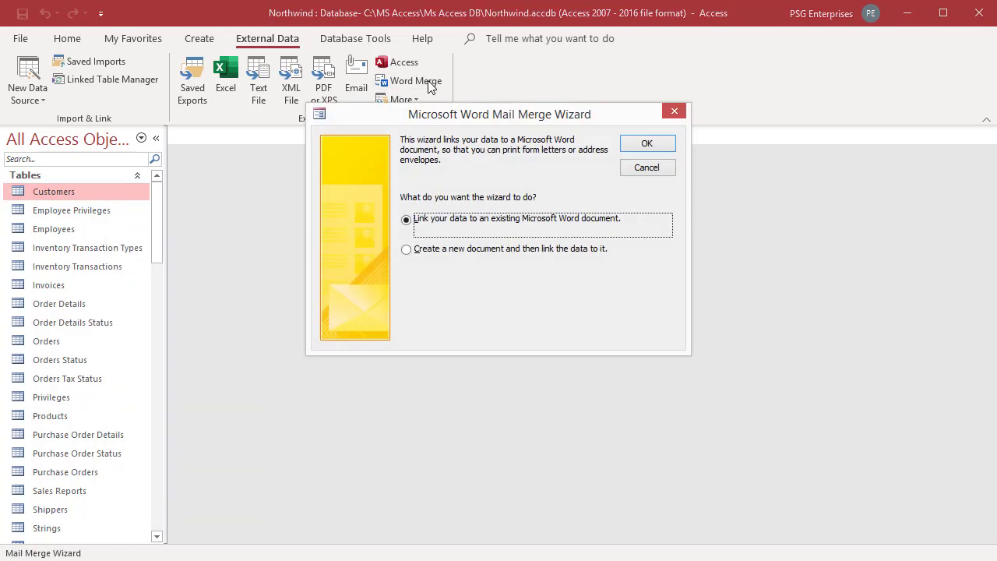
mouse_move(564, 139)
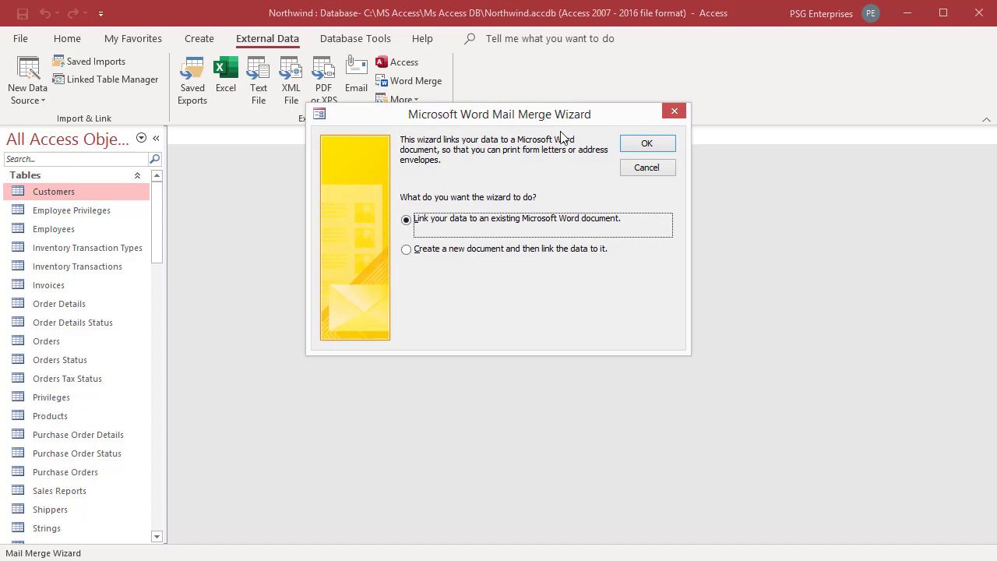
mouse_move(499, 312)
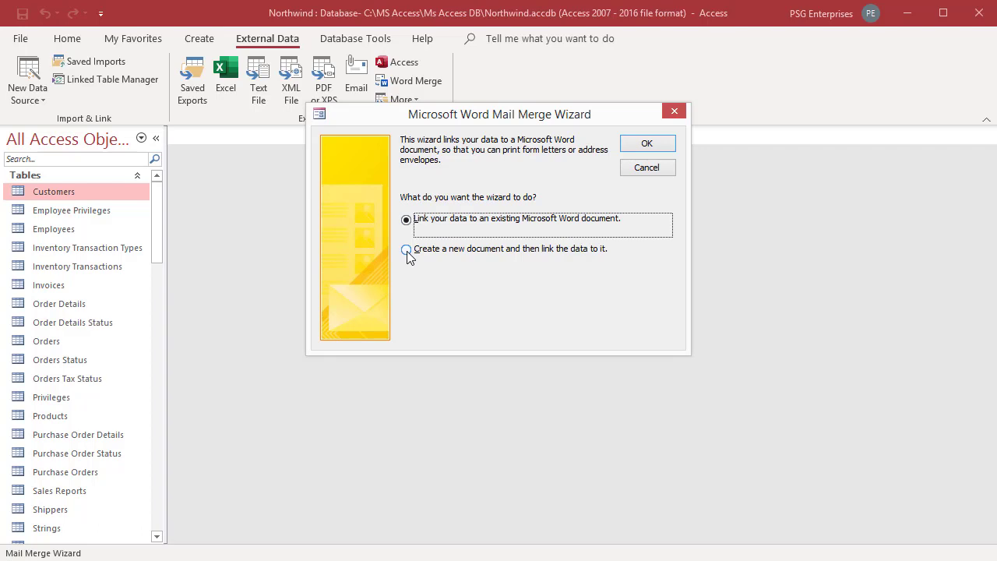
click(405, 249)
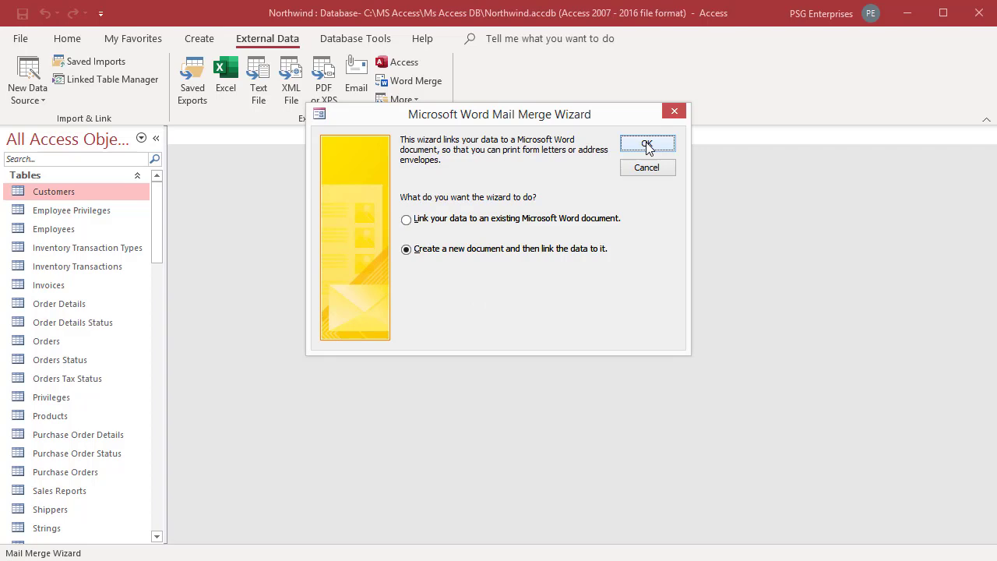
click(648, 145)
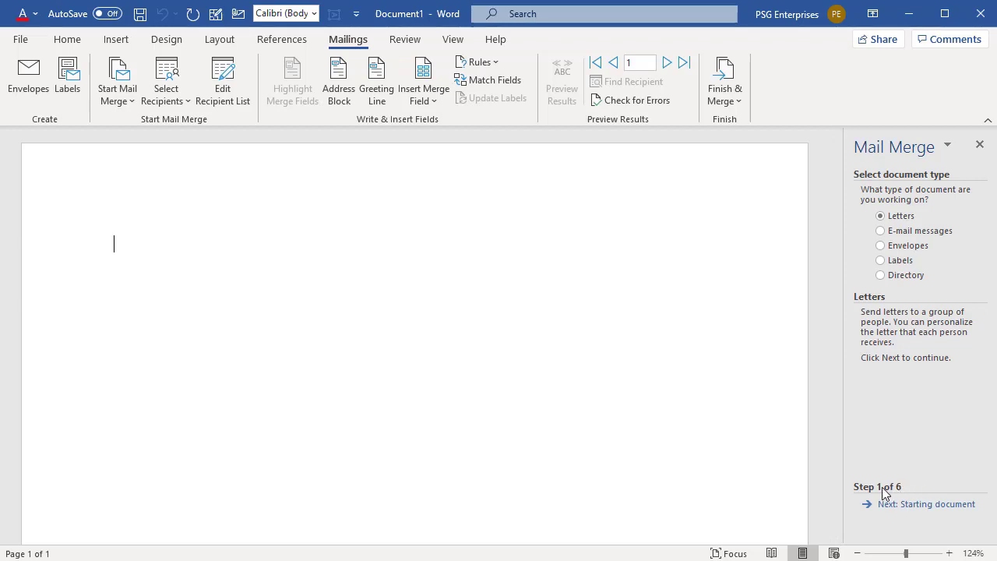
mouse_move(920, 184)
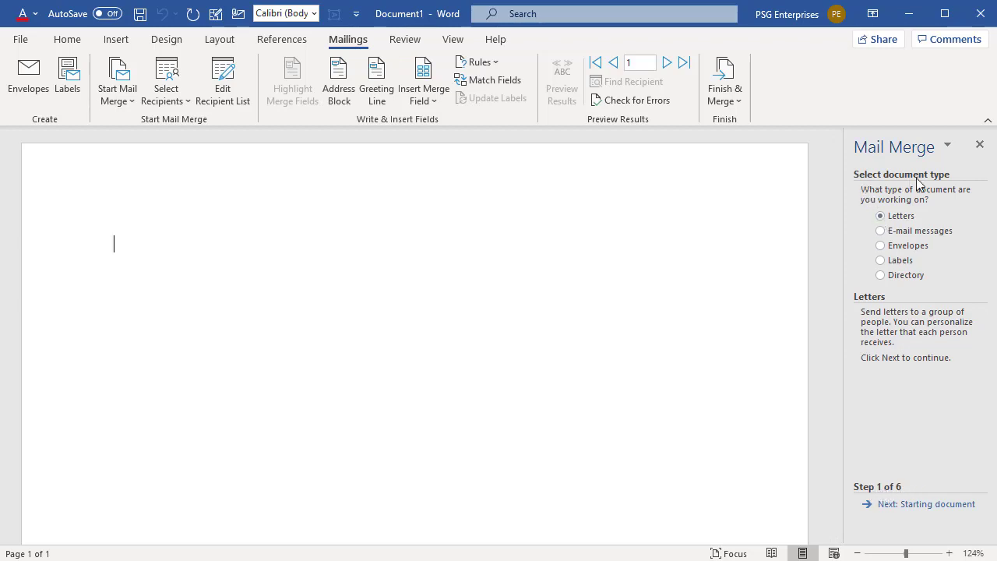
mouse_move(969, 177)
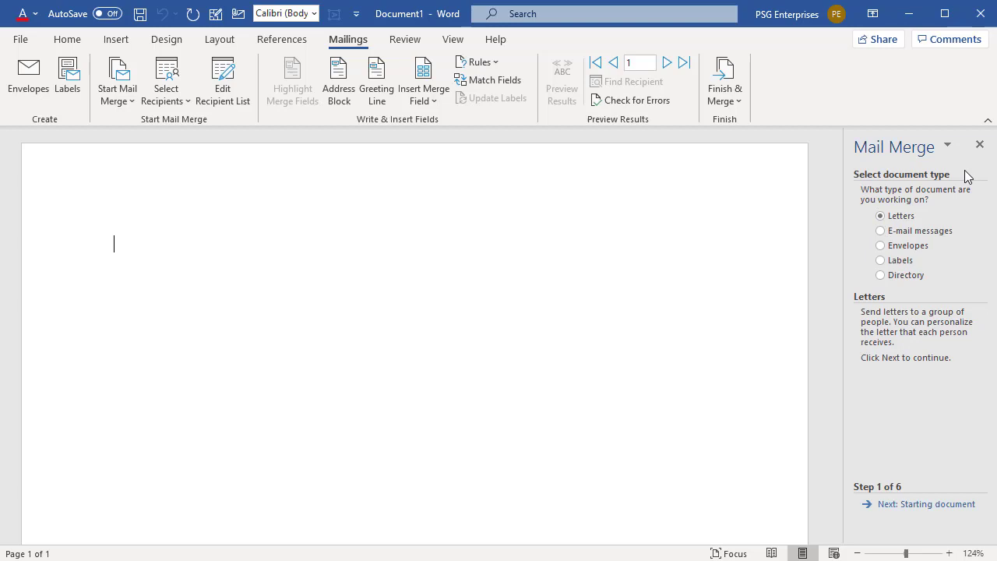
mouse_move(954, 455)
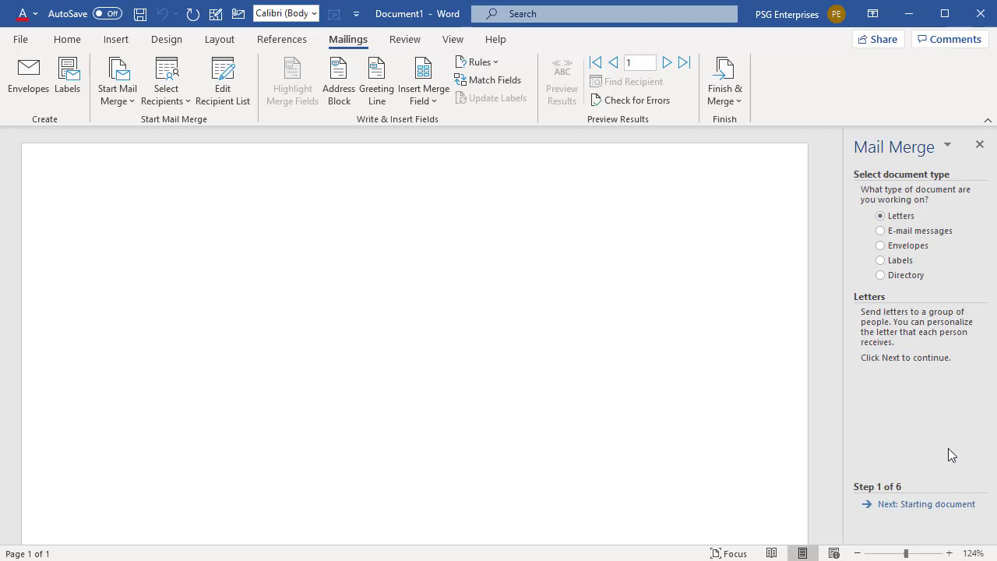
mouse_move(900, 521)
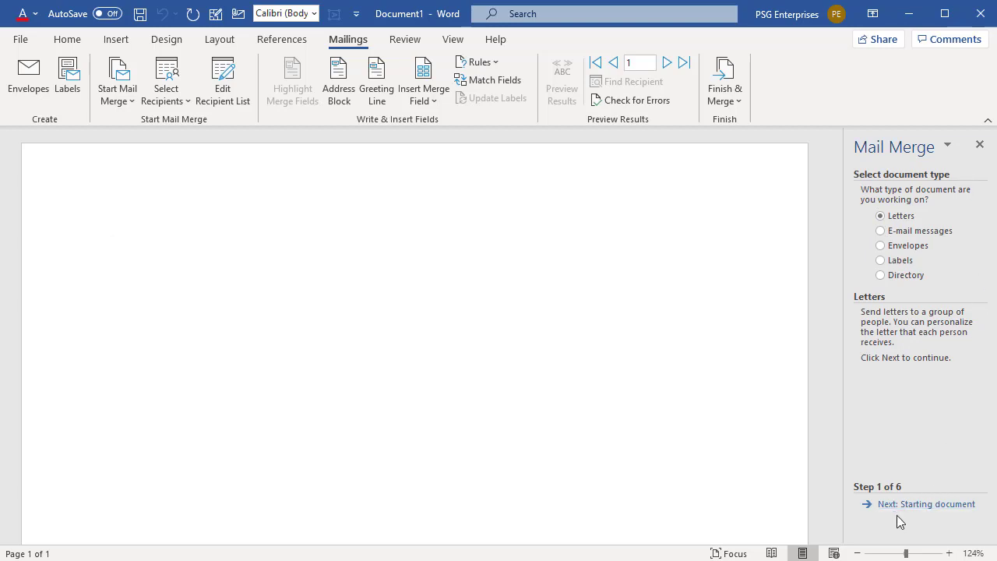
mouse_move(860, 502)
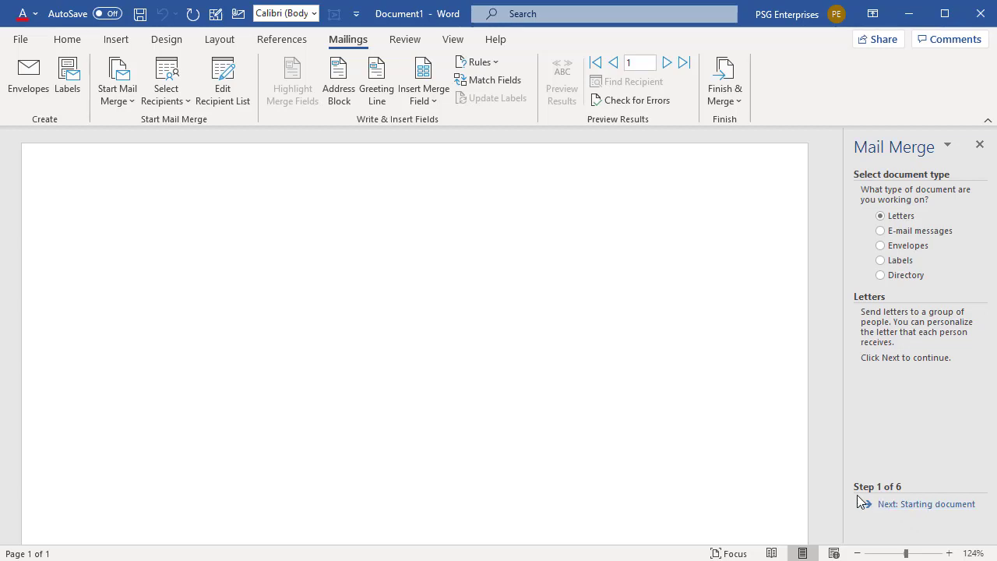
mouse_move(902, 498)
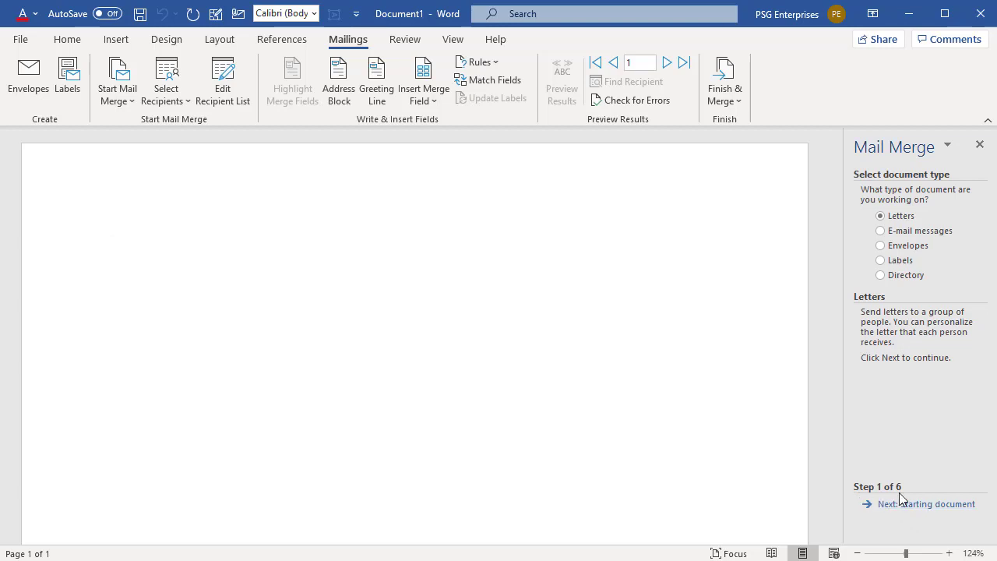
mouse_move(901, 511)
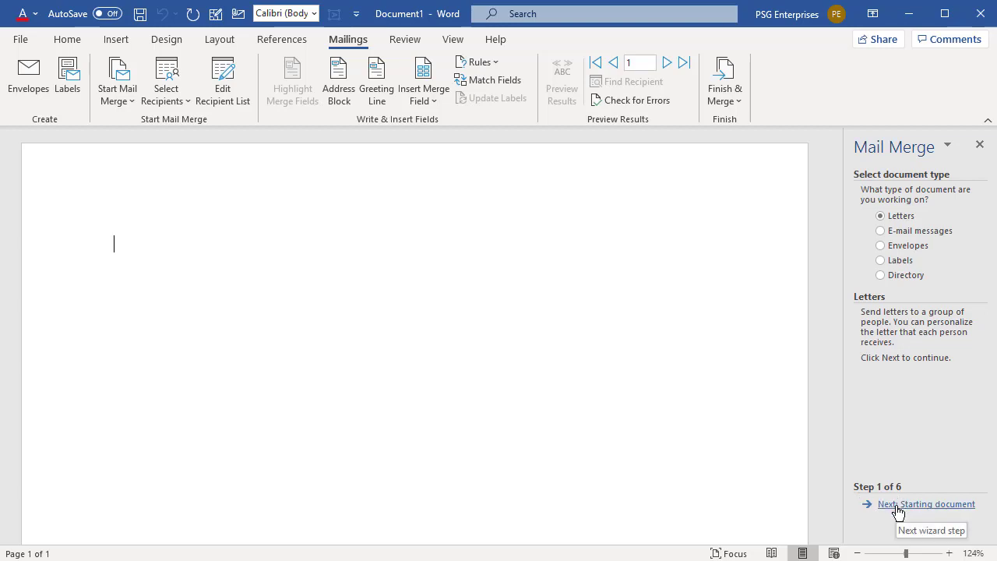
Choose Directory as the document type in the Mail Merge pane.
click(926, 505)
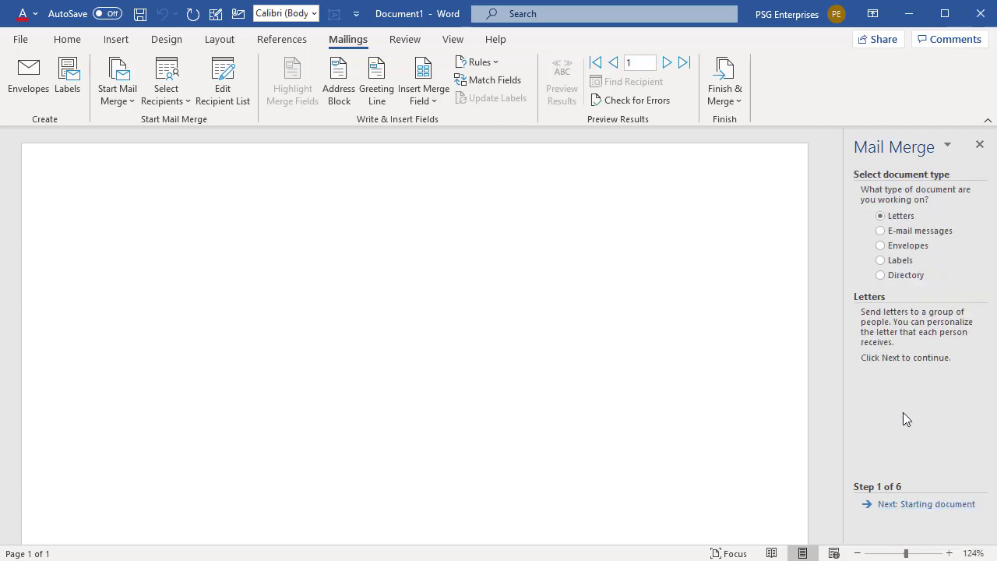
click(115, 243)
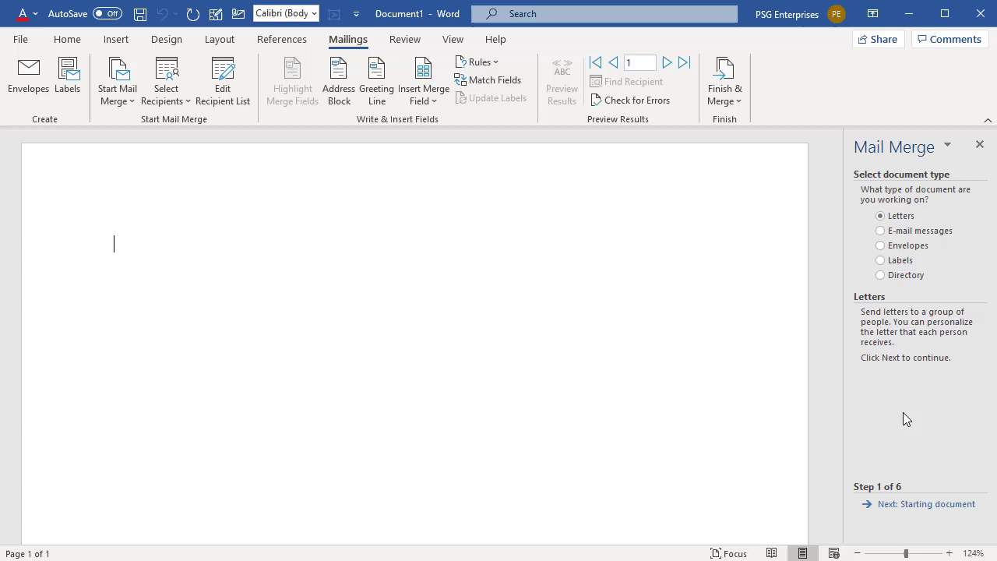
mouse_move(881, 280)
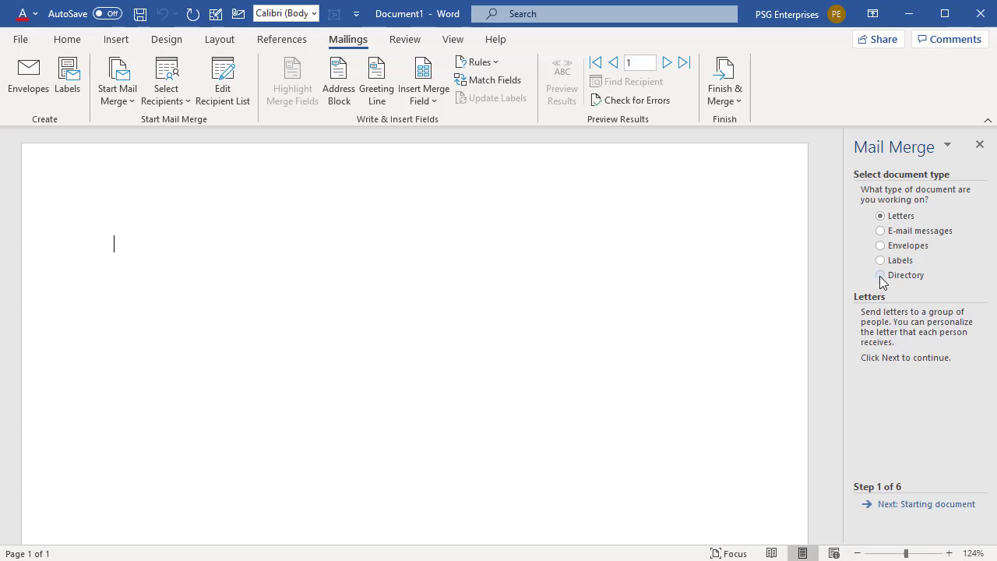
click(880, 275)
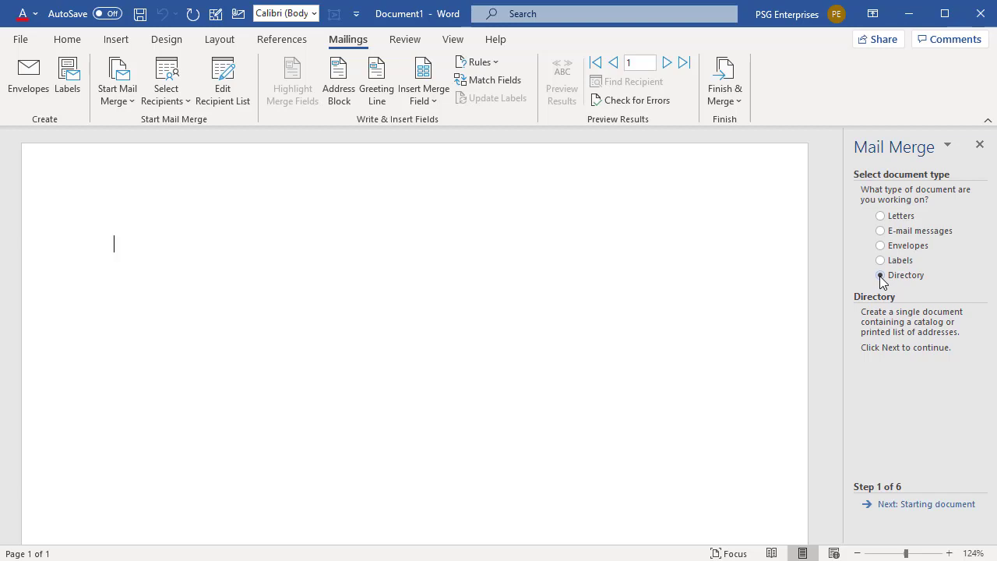
click(878, 275)
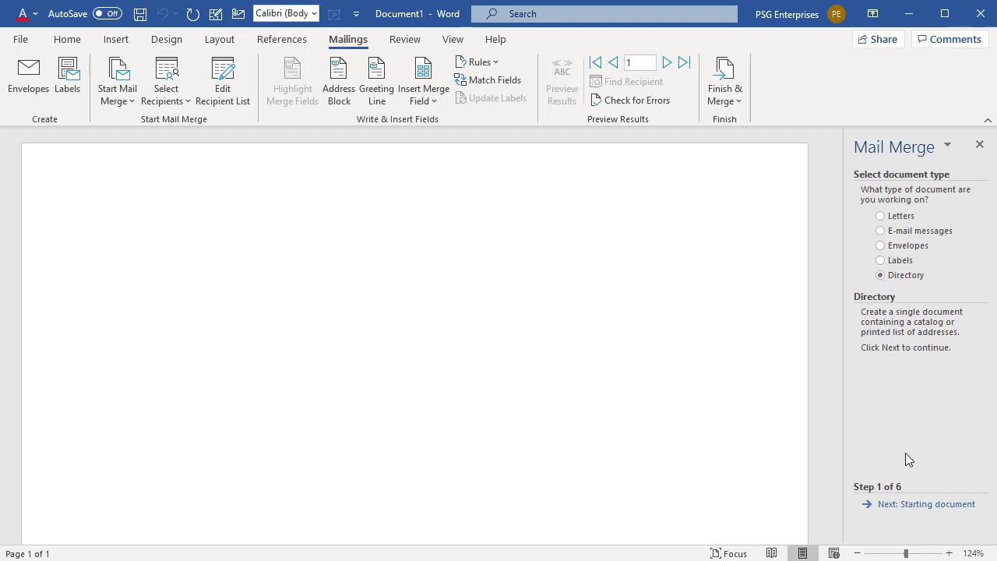
Advance to step 2, using the current blank document as the starting document.
click(927, 505)
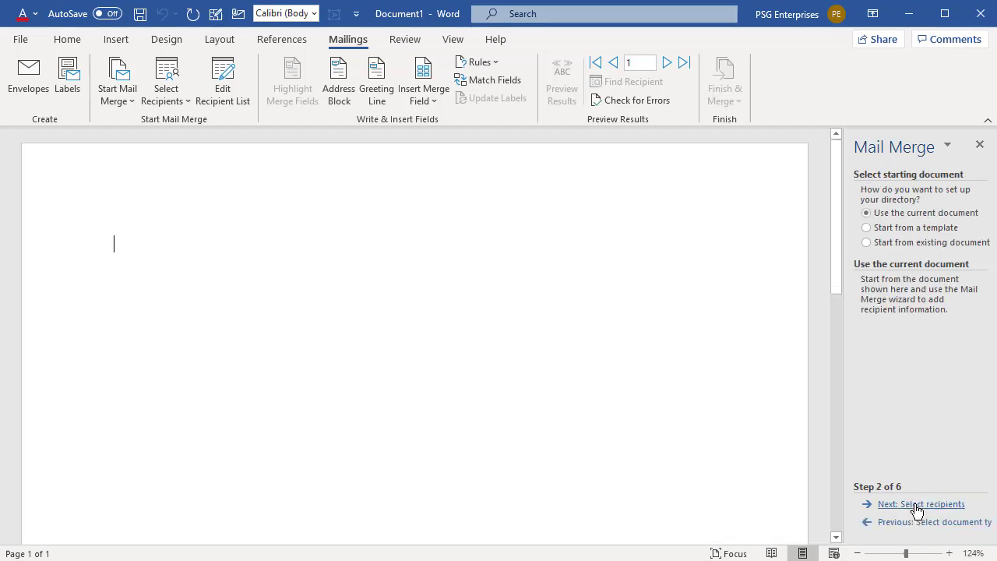
mouse_move(913, 379)
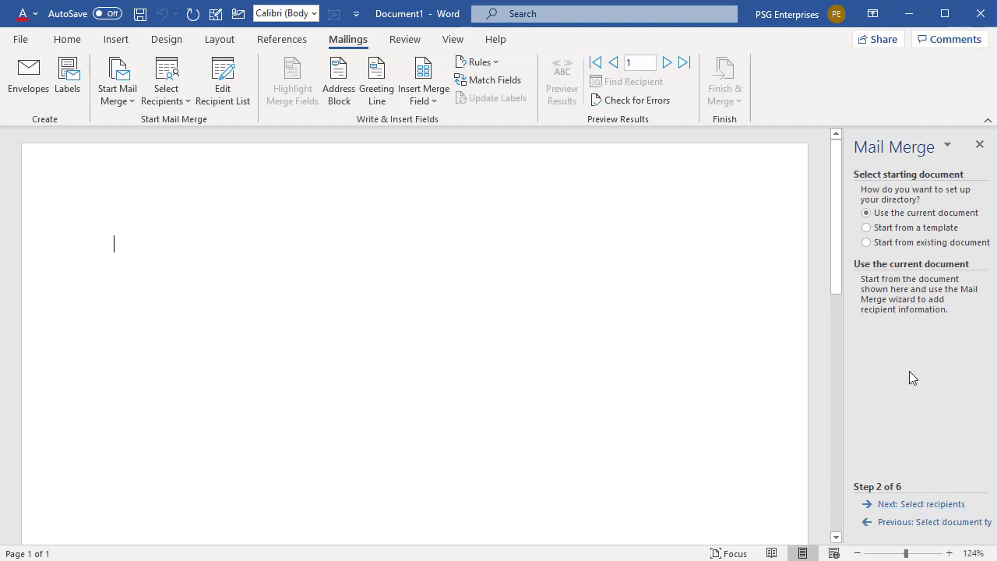
mouse_move(908, 352)
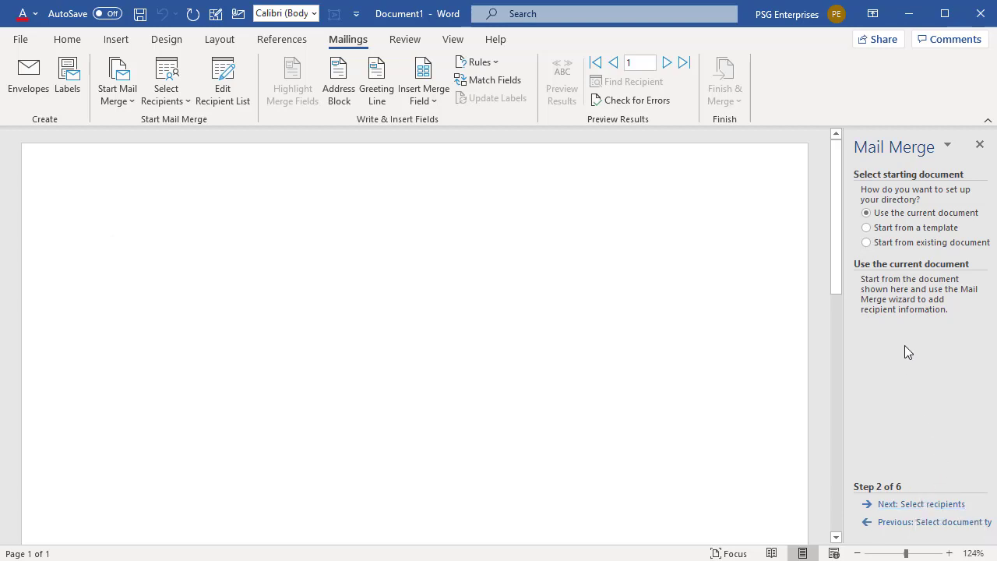
mouse_move(878, 256)
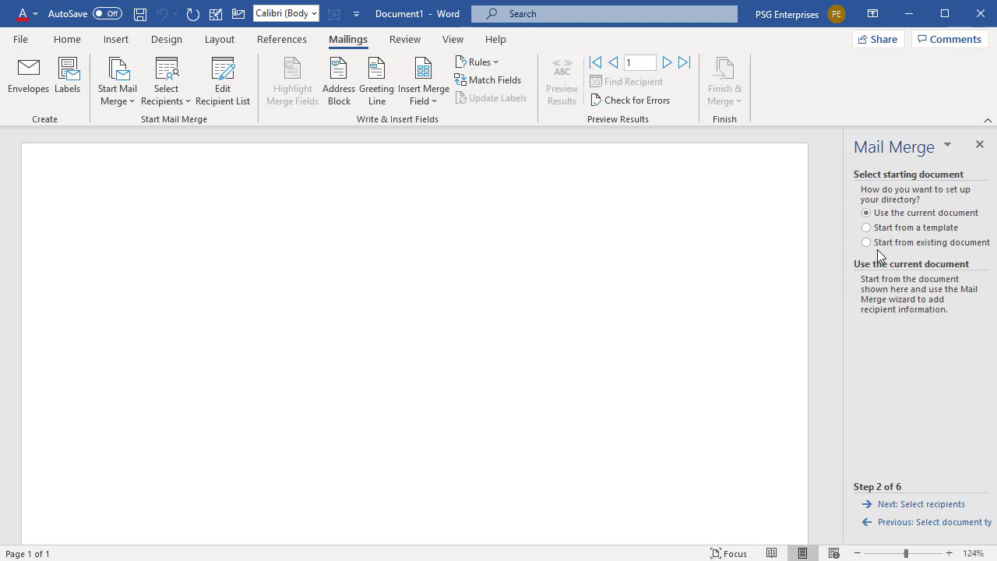
mouse_move(919, 505)
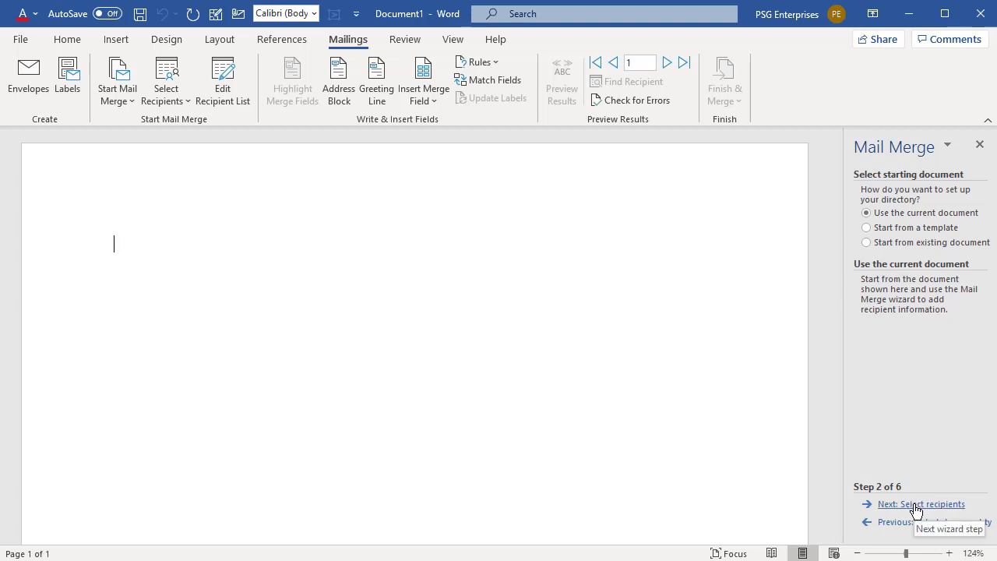
Advance to step 3, keeping the existing Northwind Customers list as recipients.
click(922, 503)
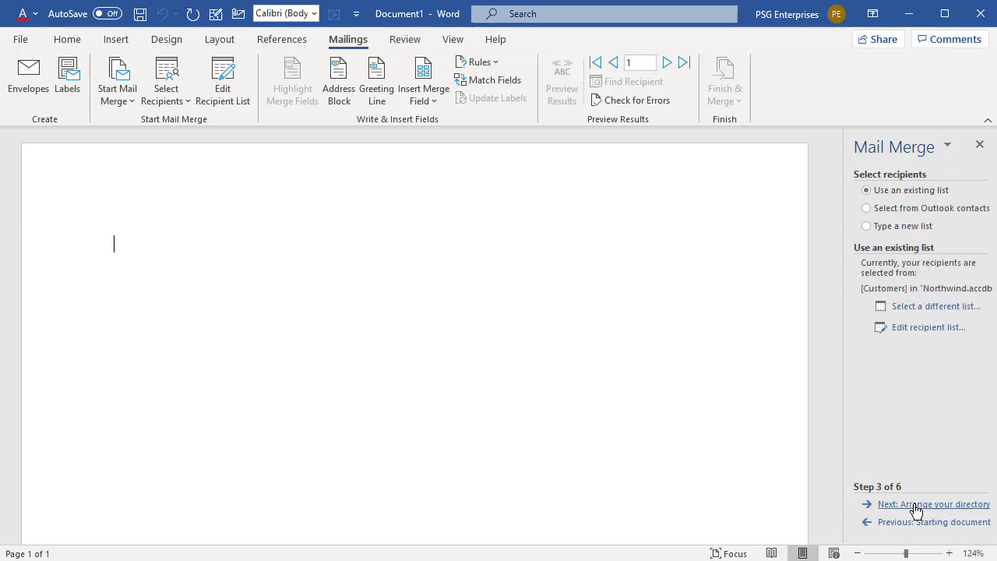
mouse_move(924, 404)
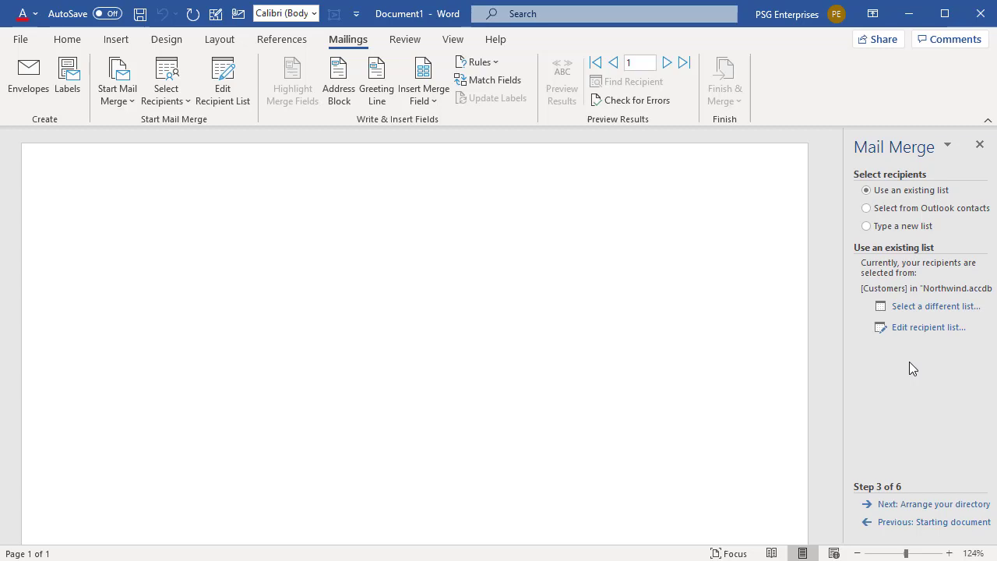
mouse_move(911, 336)
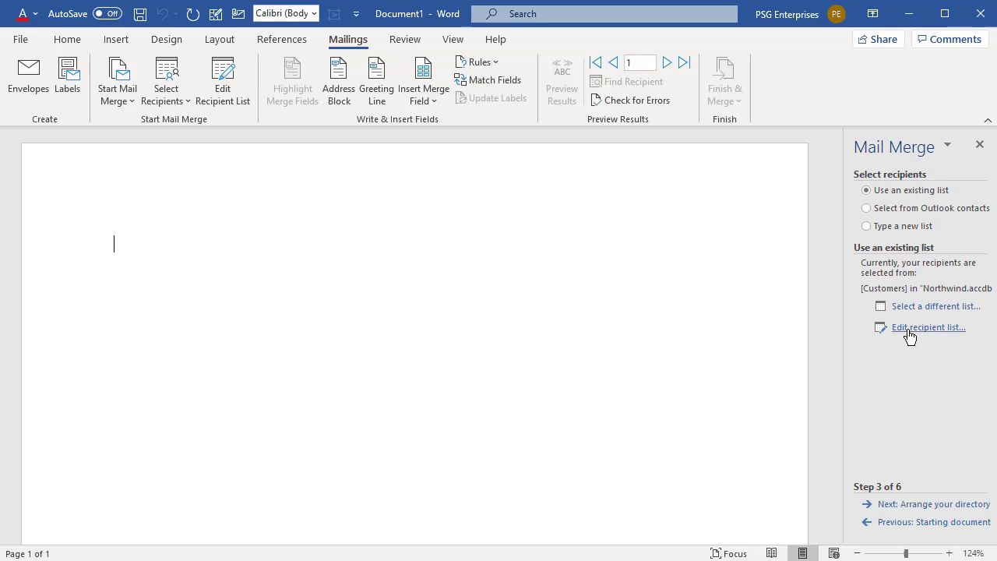
Review the Mail Merge Recipients list of Northwind customers and accept it.
click(929, 327)
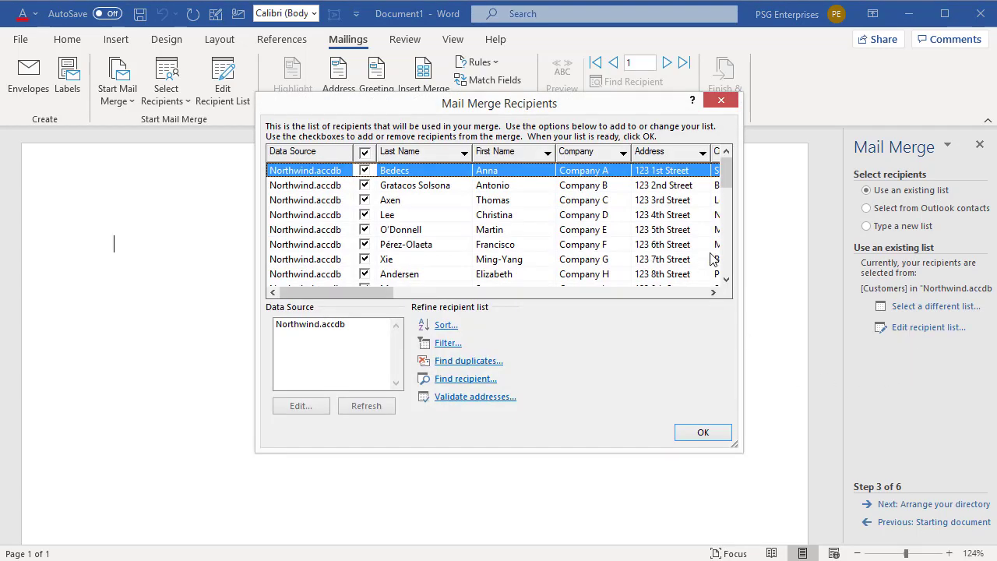
scroll(down, 3)
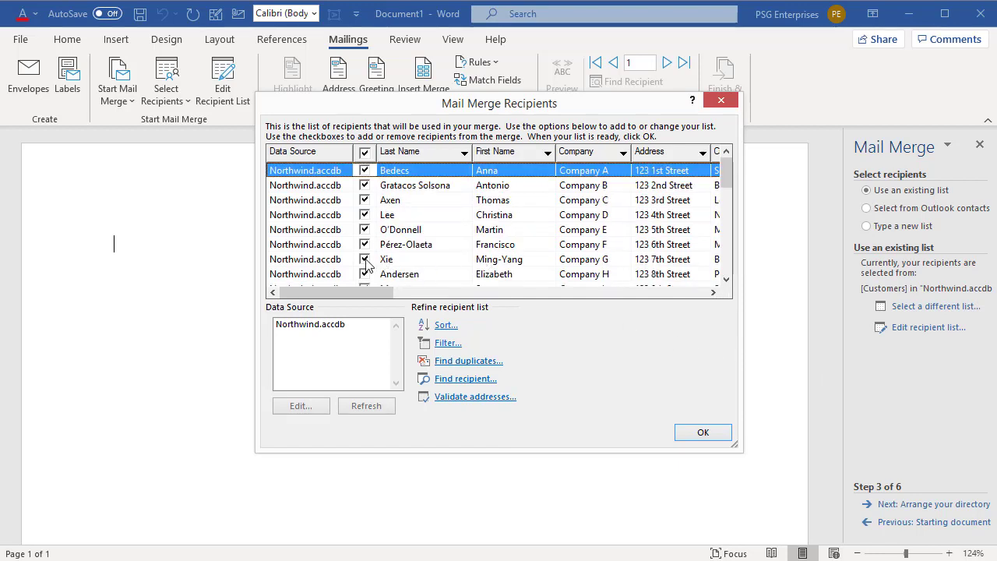
click(365, 259)
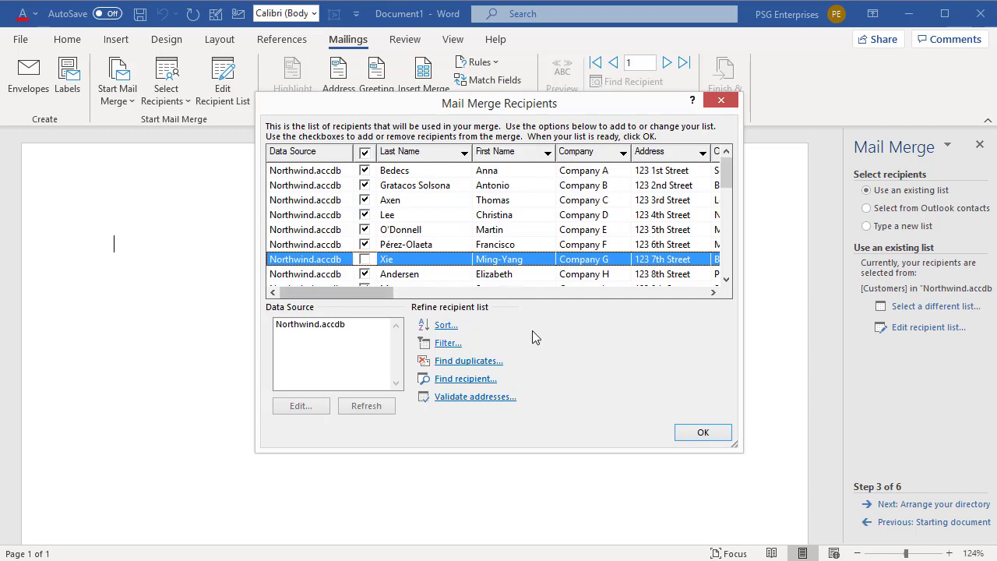
mouse_move(477, 349)
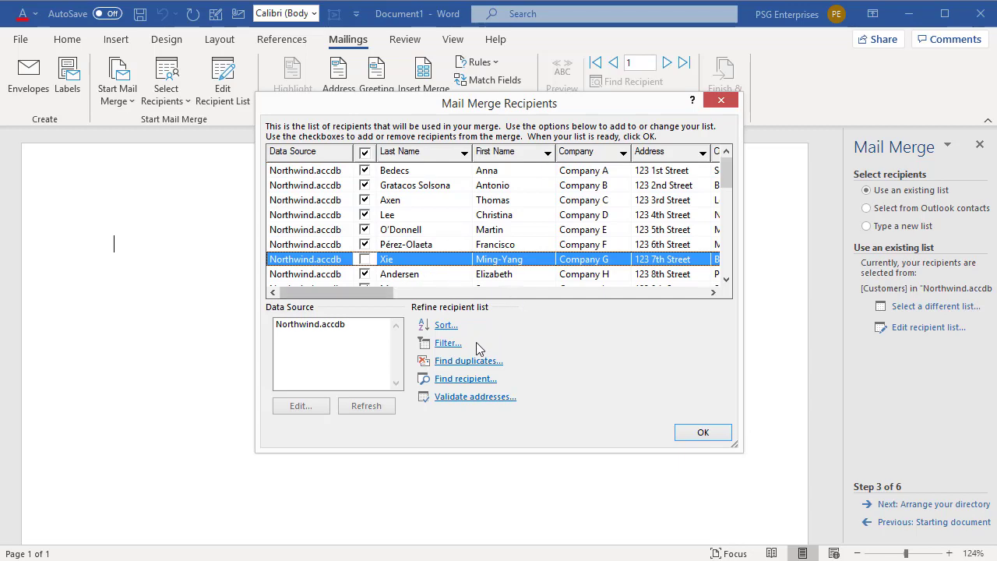
click(447, 343)
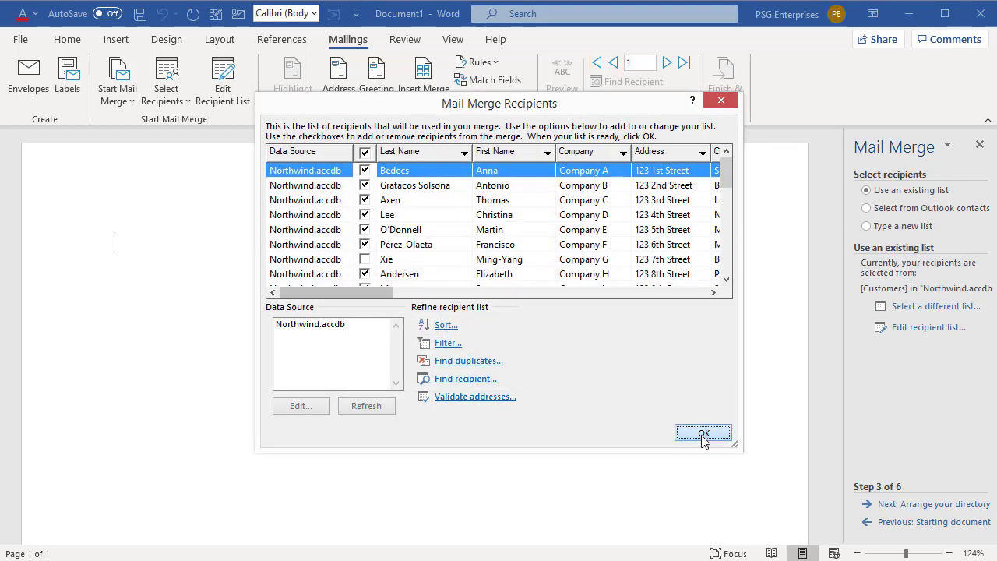
click(701, 433)
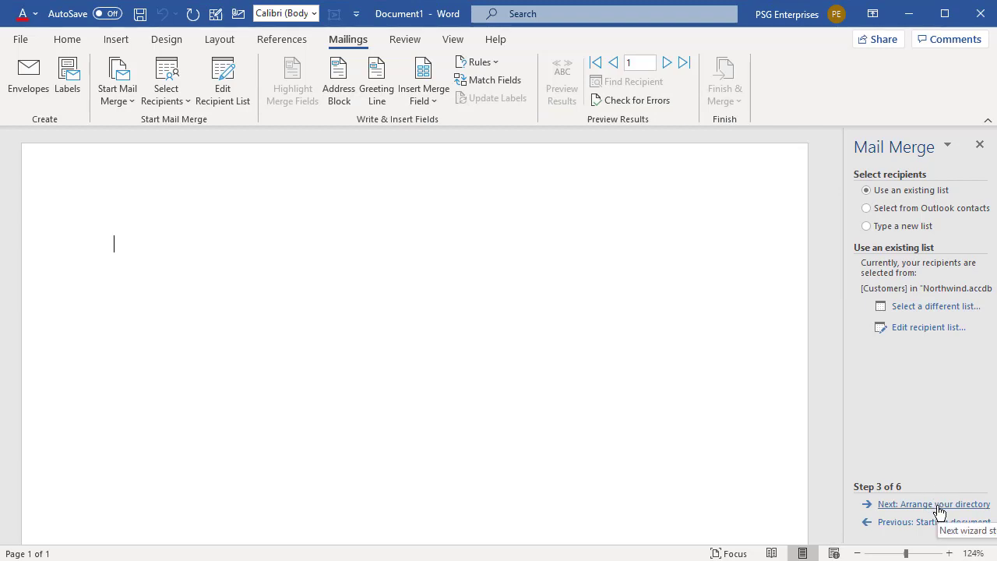
Advance to step 4 and write 'Name :' and 'Address :' labels on two lines.
click(935, 505)
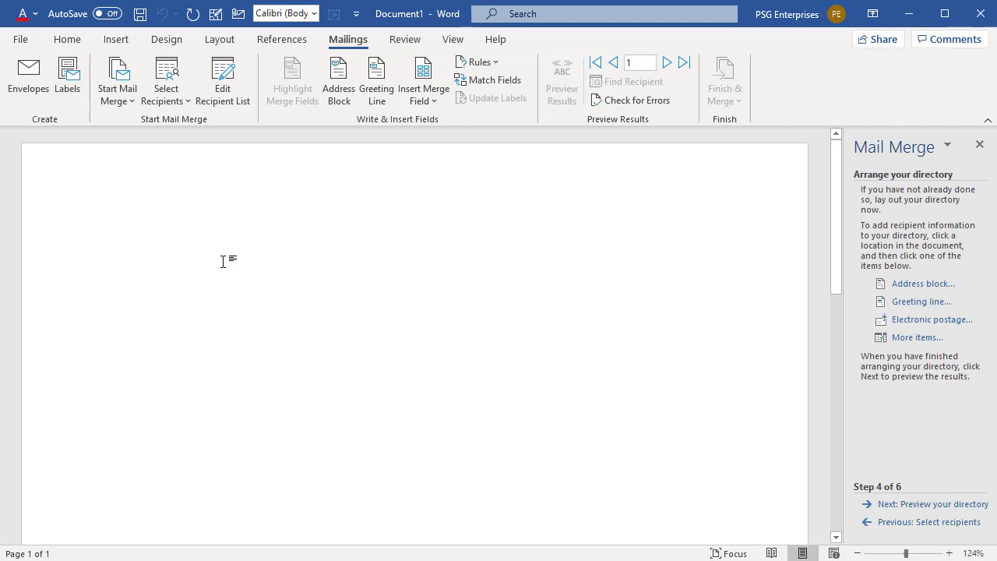
text(Name :)
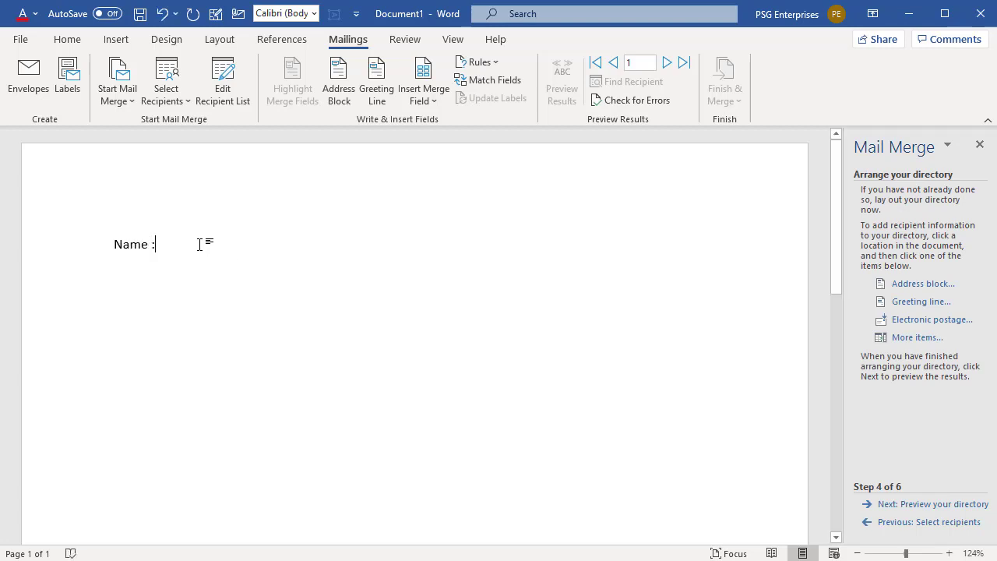
text(A)
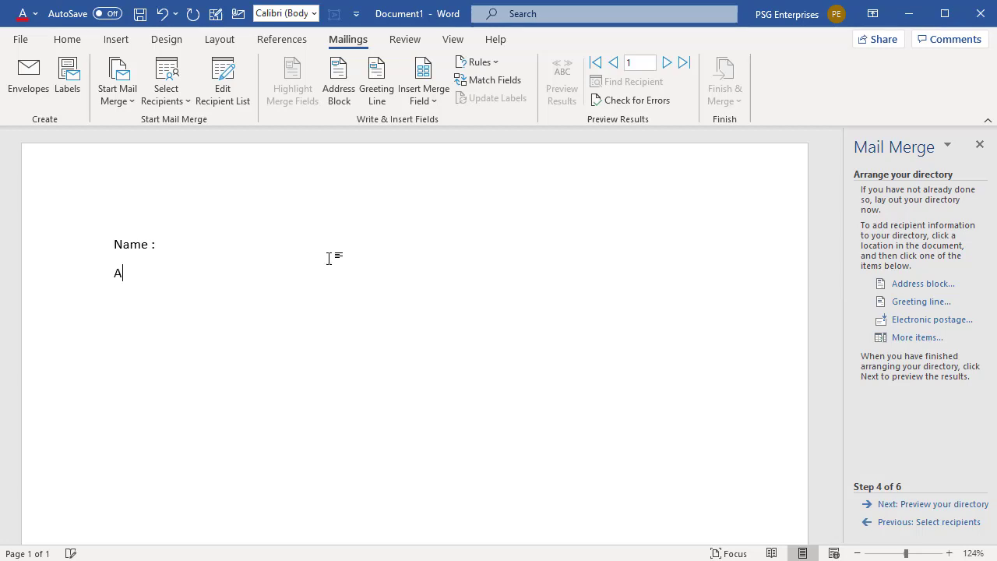
text(ddress)
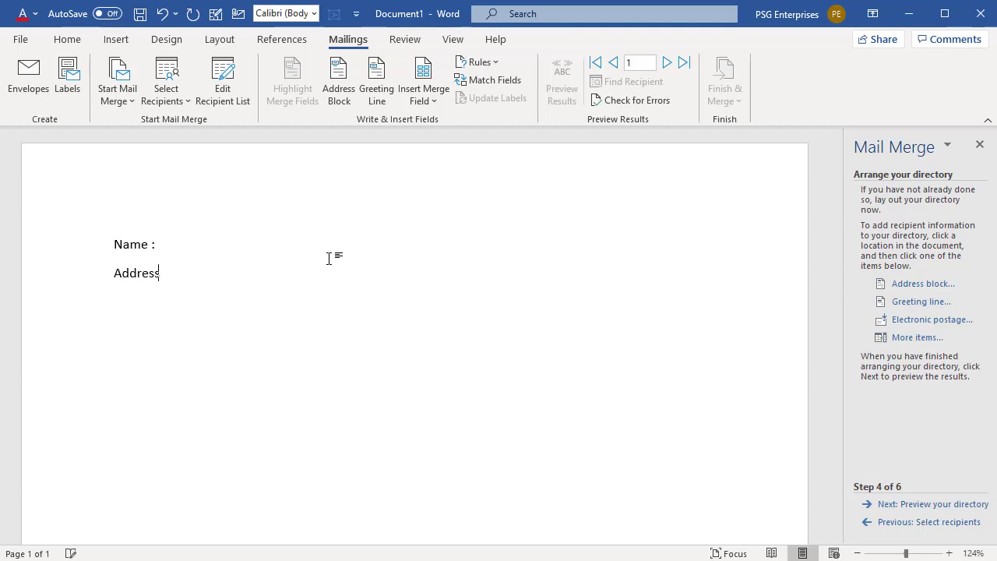
text(:)
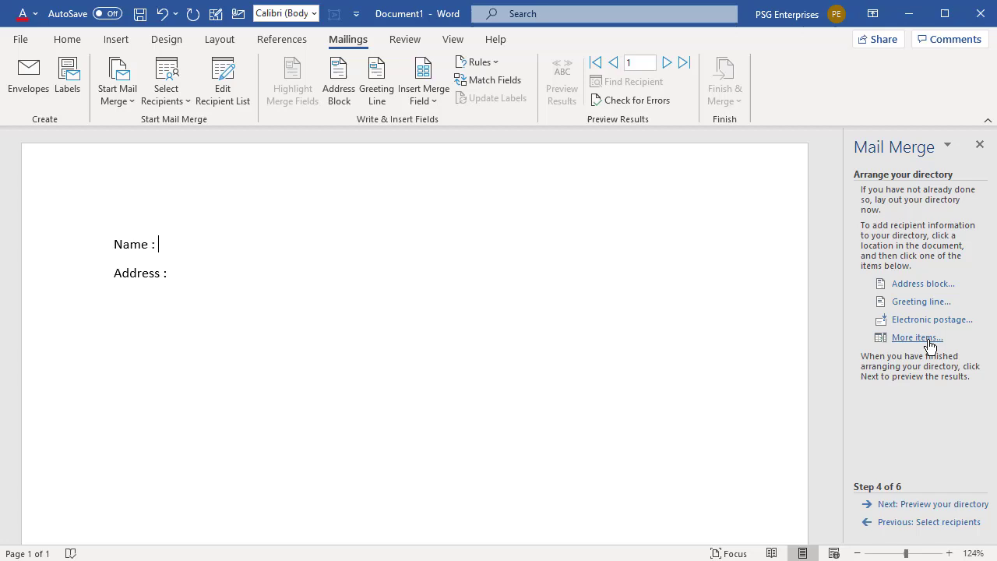
Insert First_Name and Last_Name merge fields after 'Name :' with a space between.
click(423, 81)
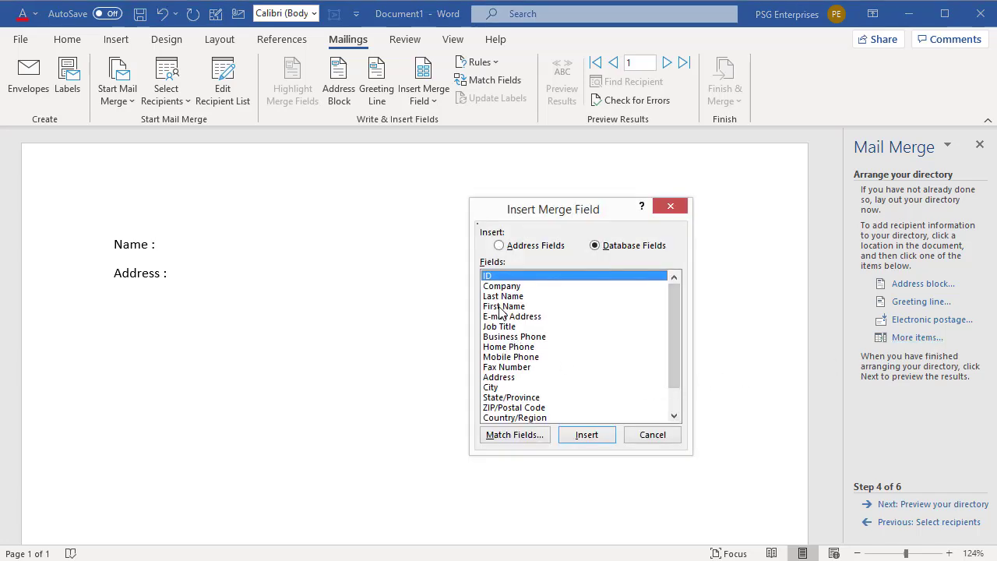
click(505, 306)
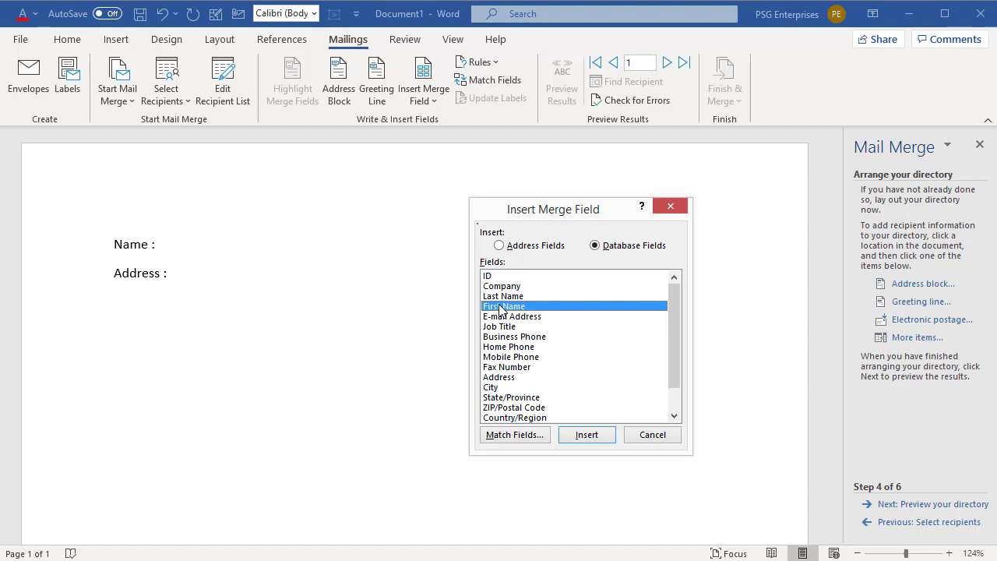
click(586, 433)
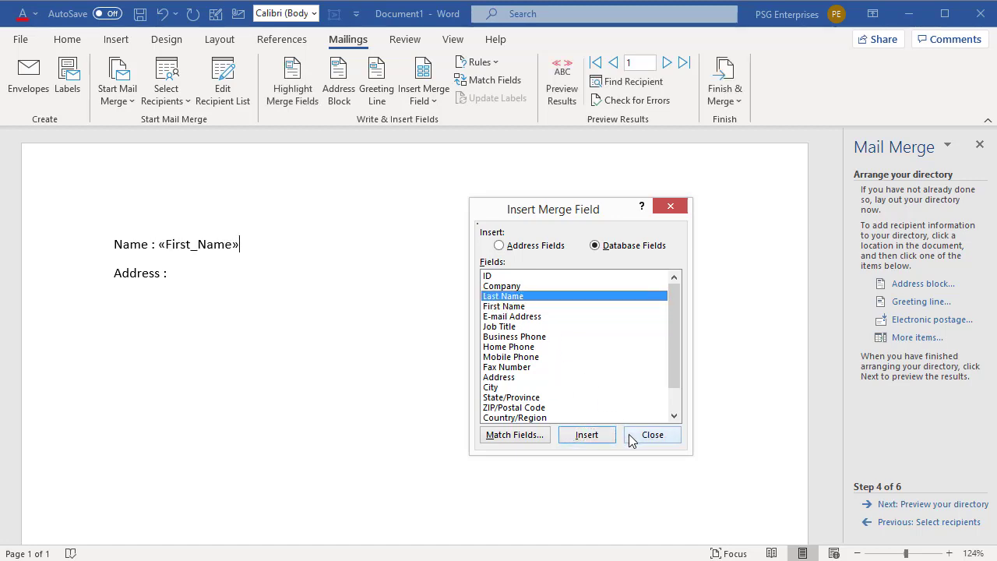
click(586, 434)
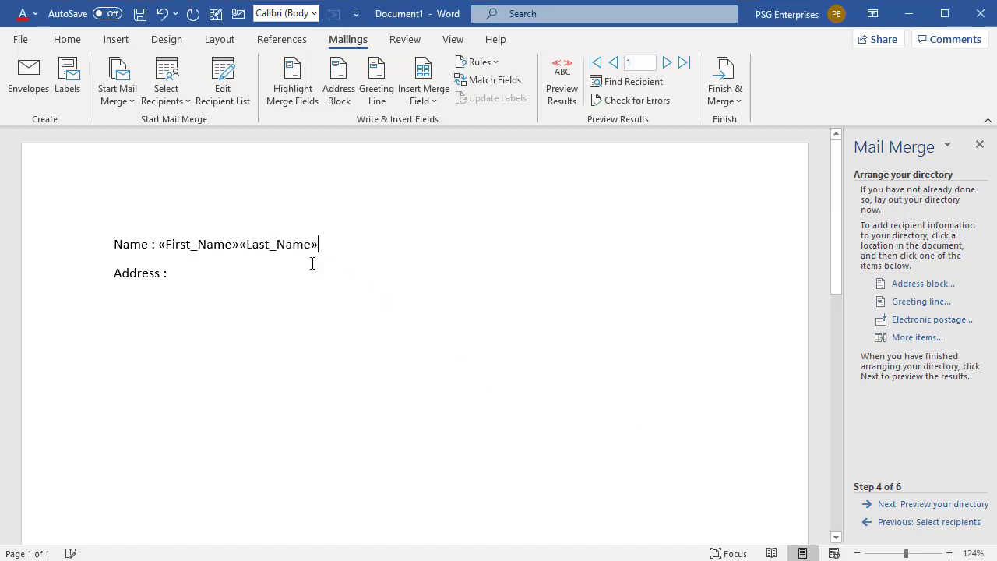
double_click(278, 243)
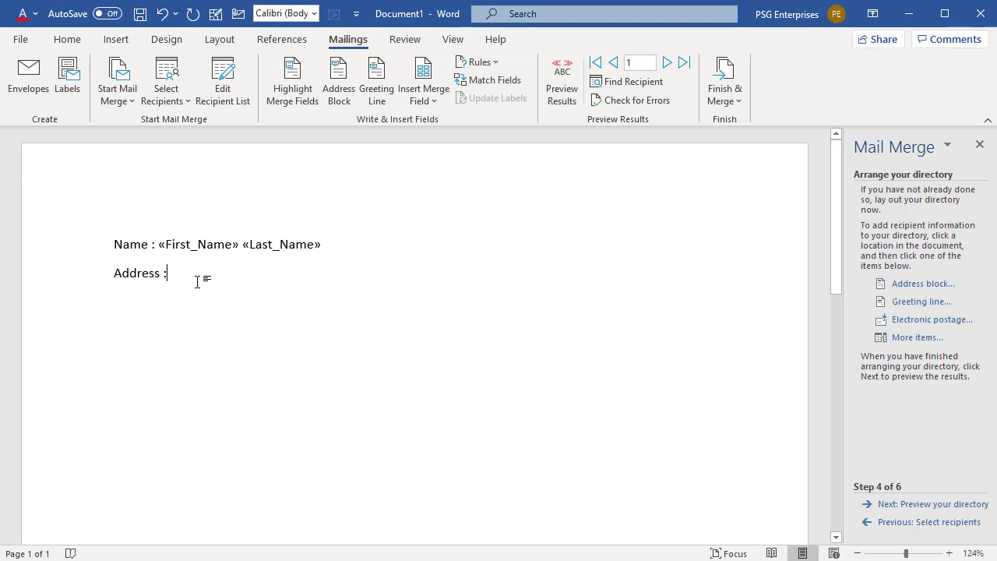
mouse_move(293, 350)
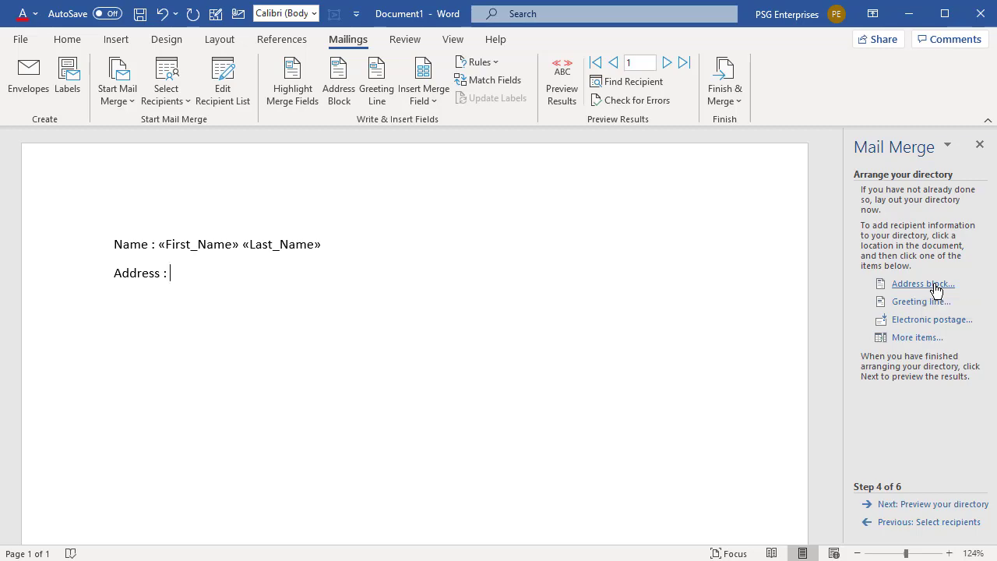
click(922, 283)
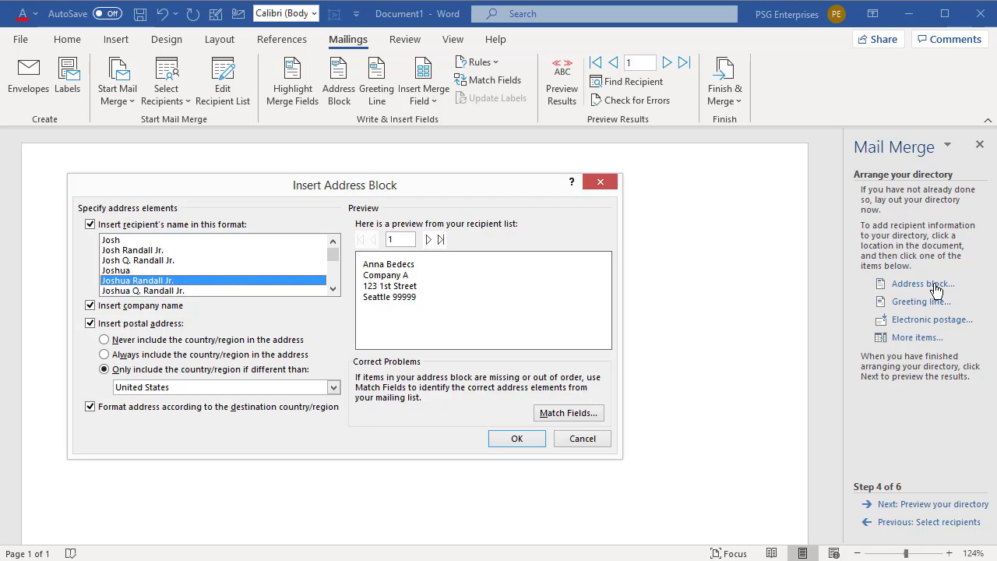
mouse_move(925, 367)
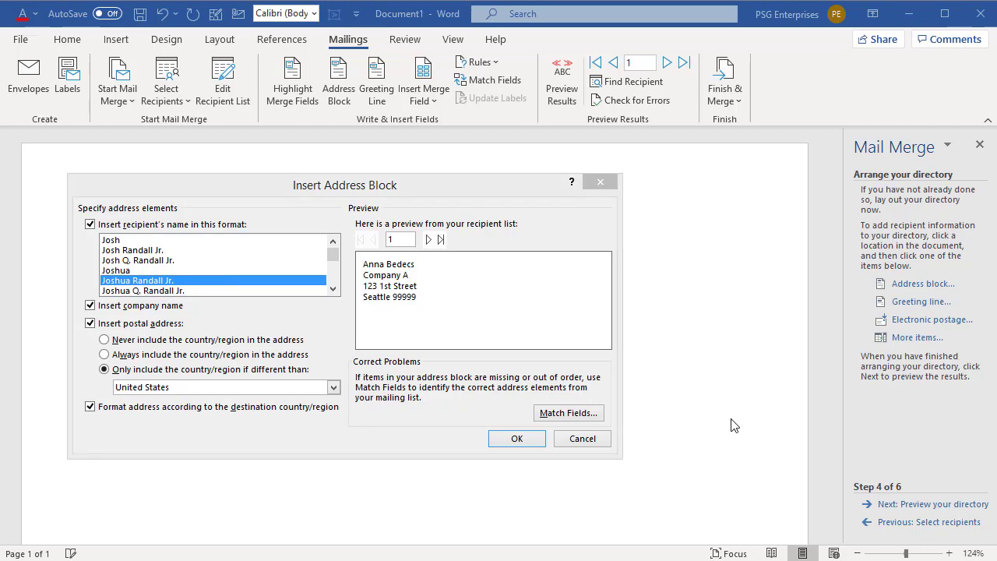
In Match Fields, map the State element to State/Province so the address preview is complete.
click(567, 412)
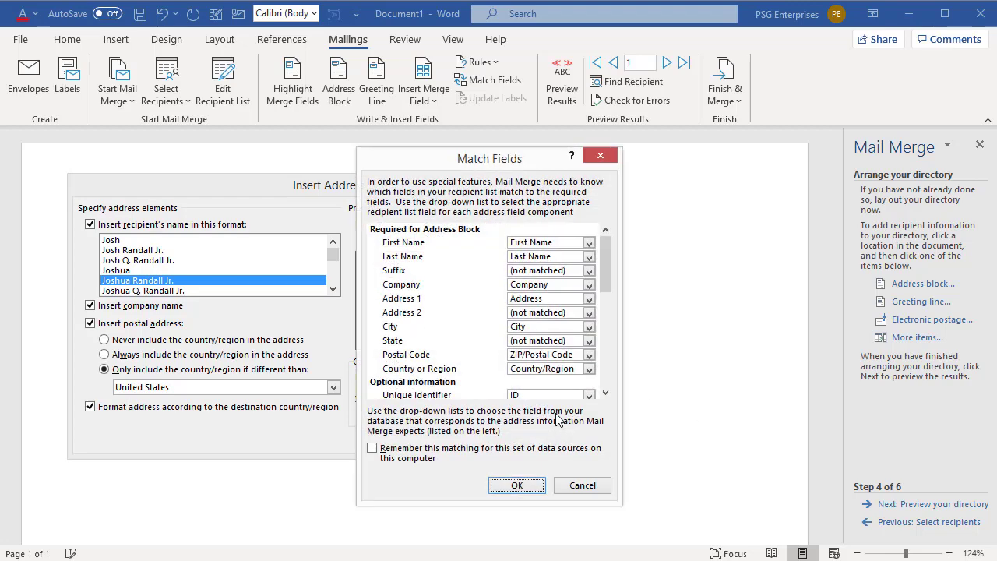
mouse_move(559, 368)
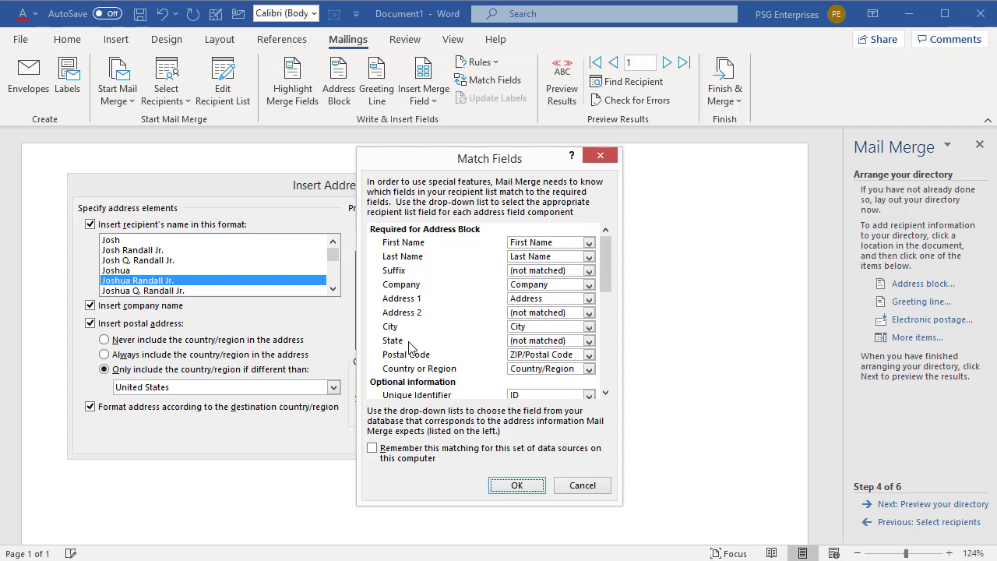
mouse_move(563, 355)
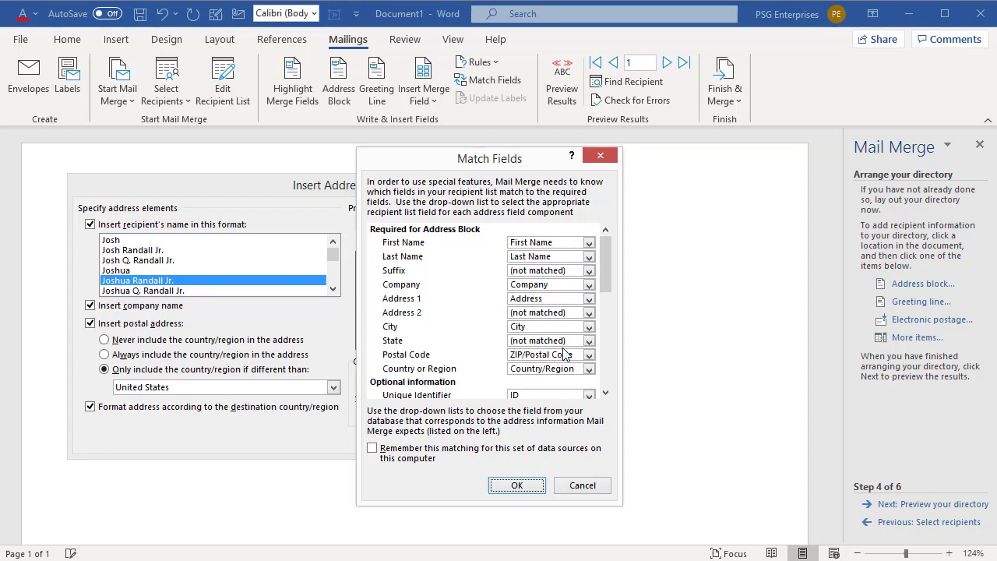
mouse_move(589, 349)
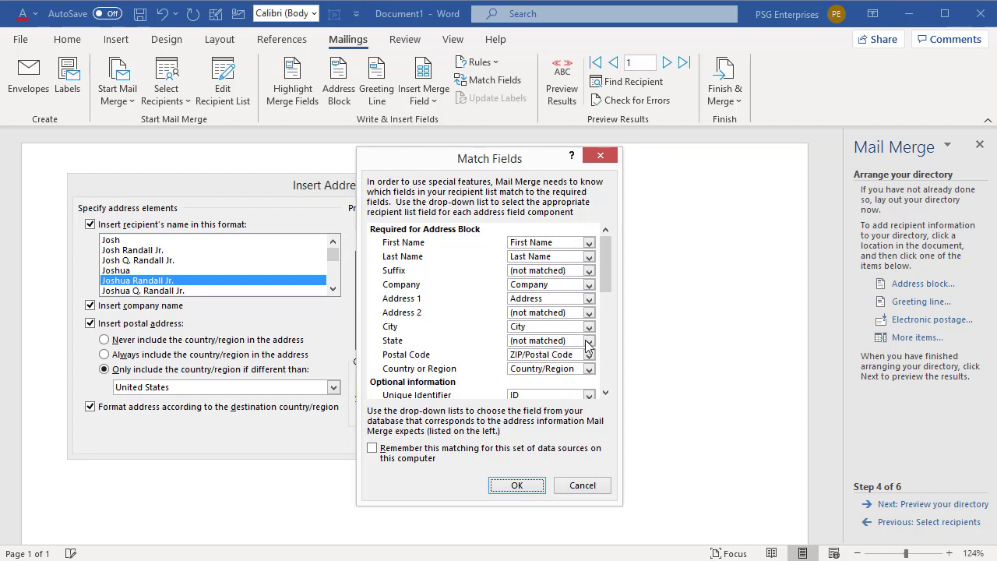
mouse_move(589, 344)
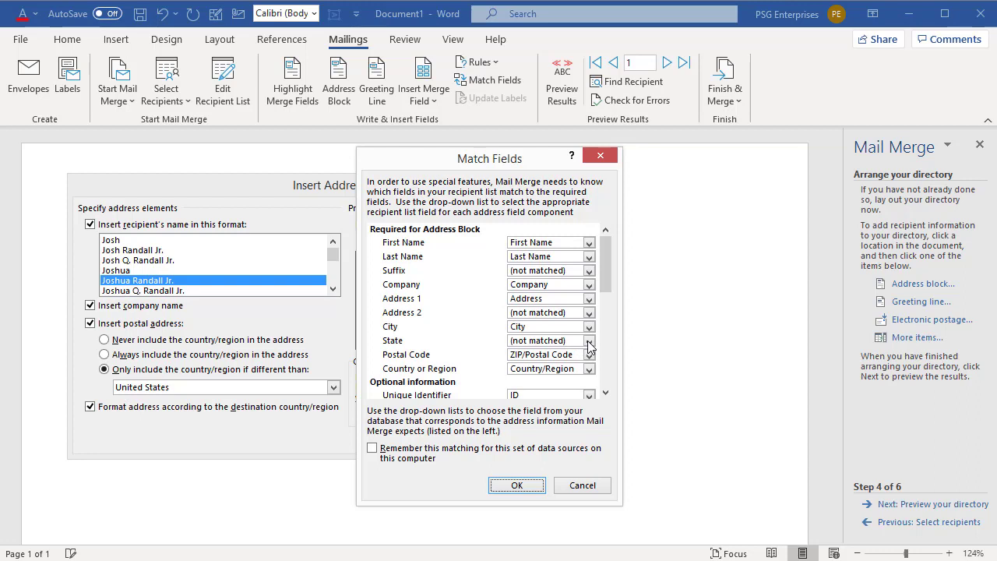
click(589, 340)
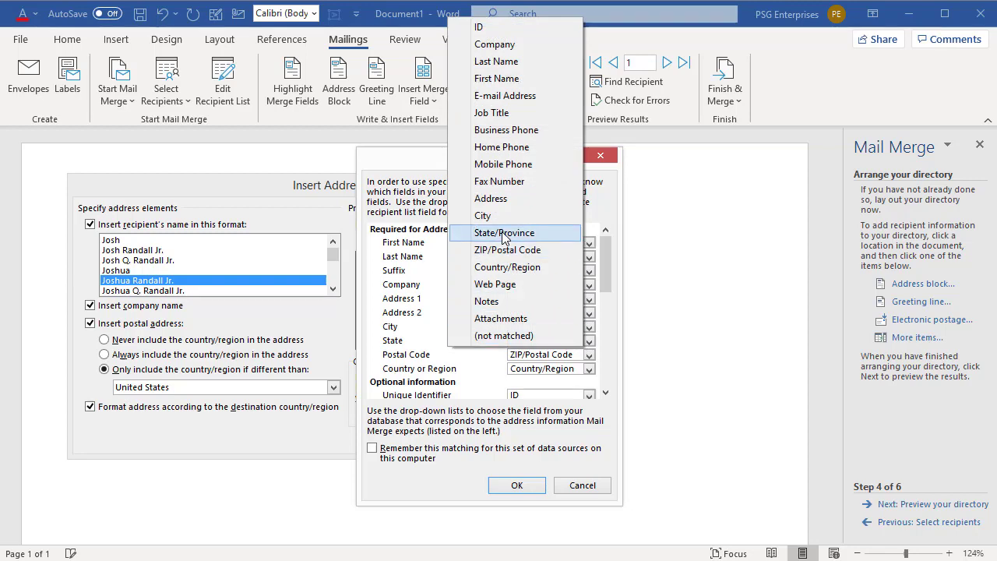
click(504, 232)
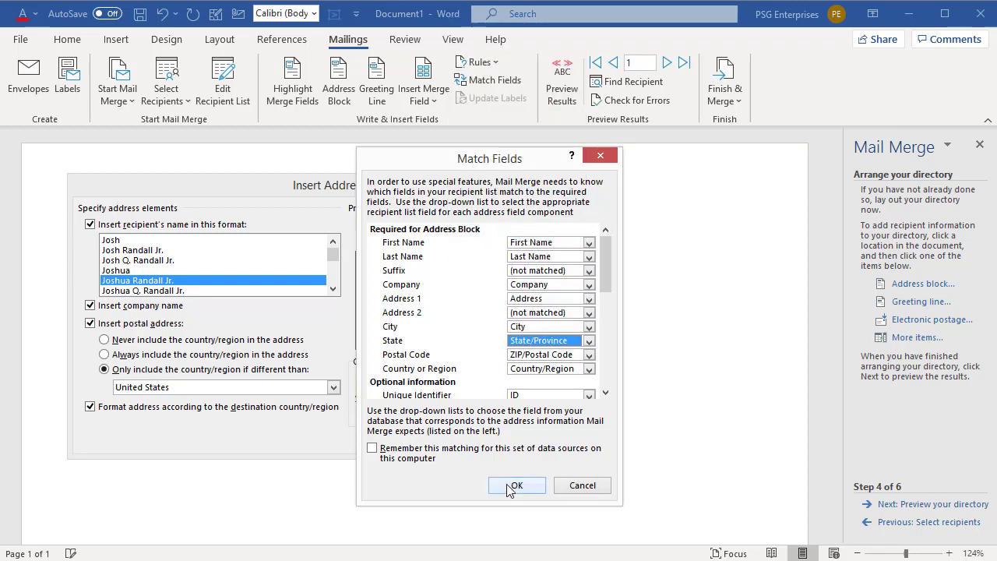
click(517, 485)
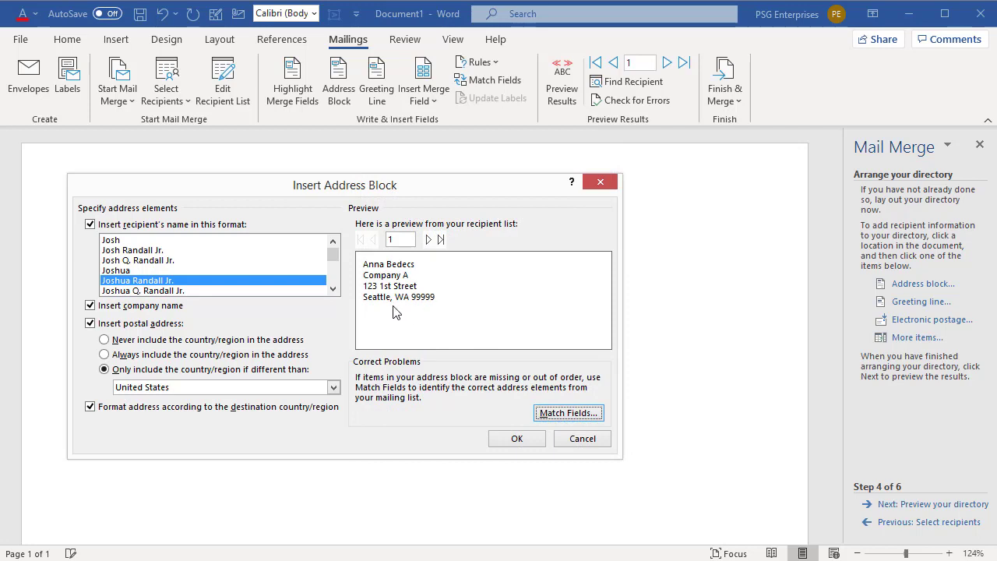
mouse_move(497, 364)
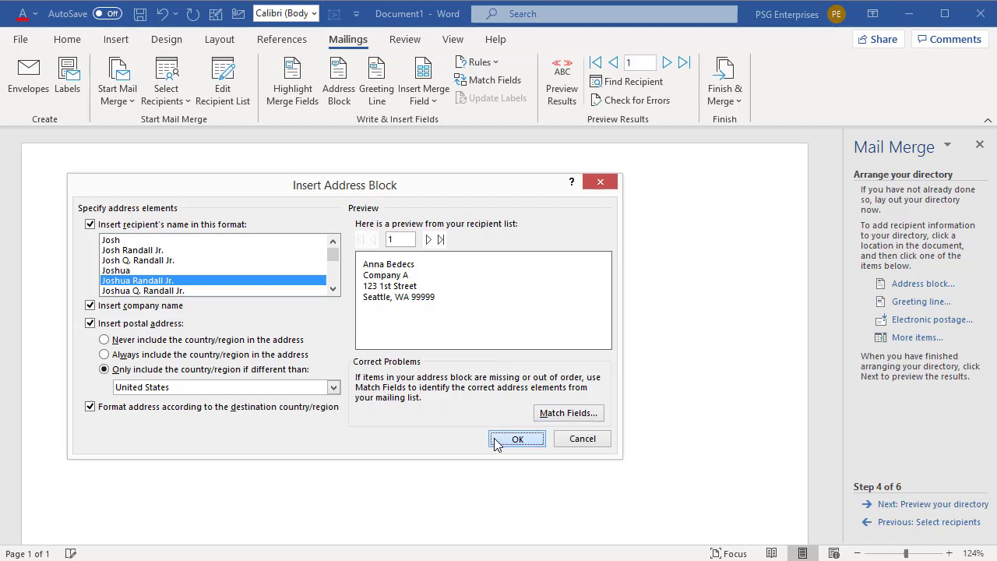
Insert the AddressBlock after 'Address :' and add a 'Phone:' label on a new line.
click(518, 440)
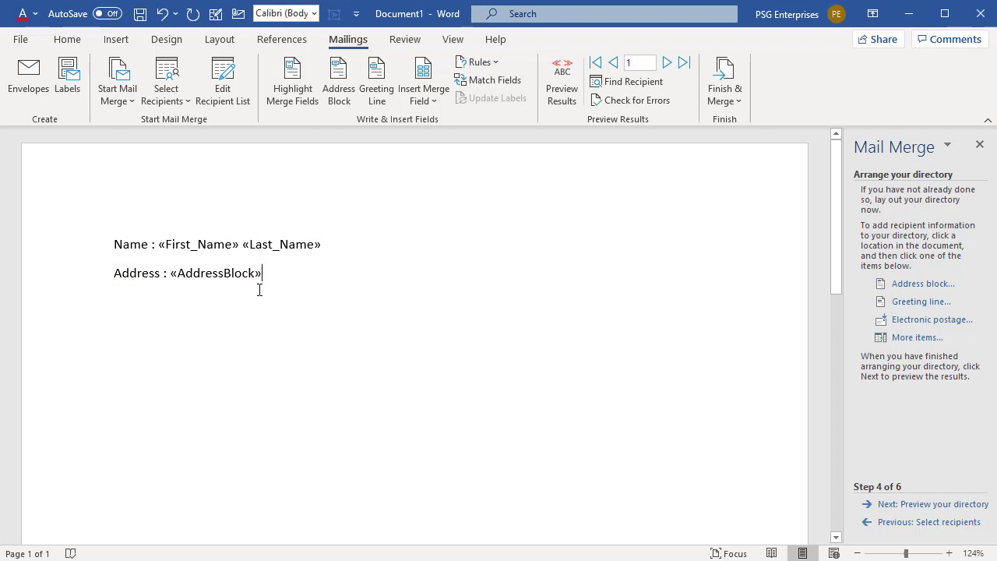
mouse_move(754, 352)
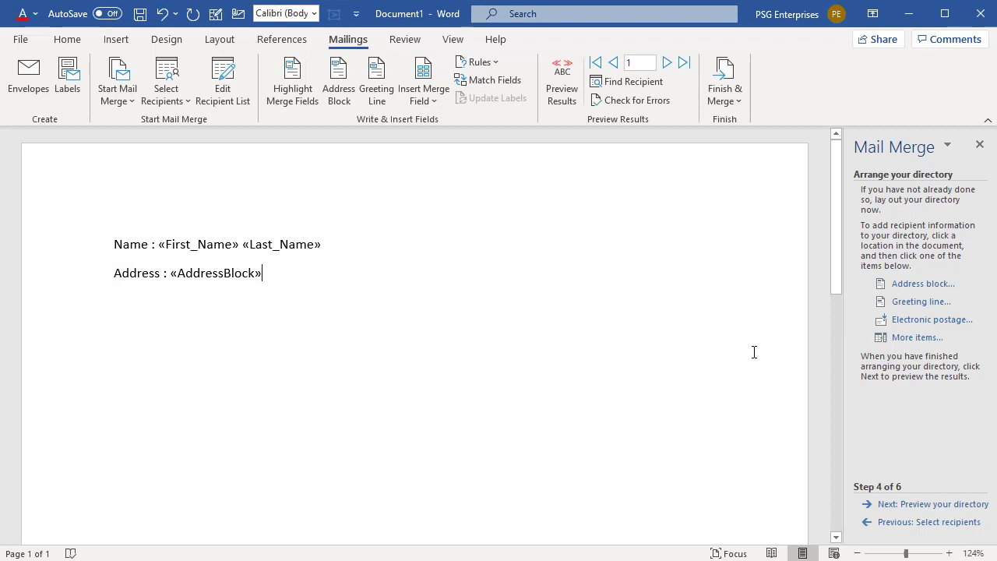
key(enter)
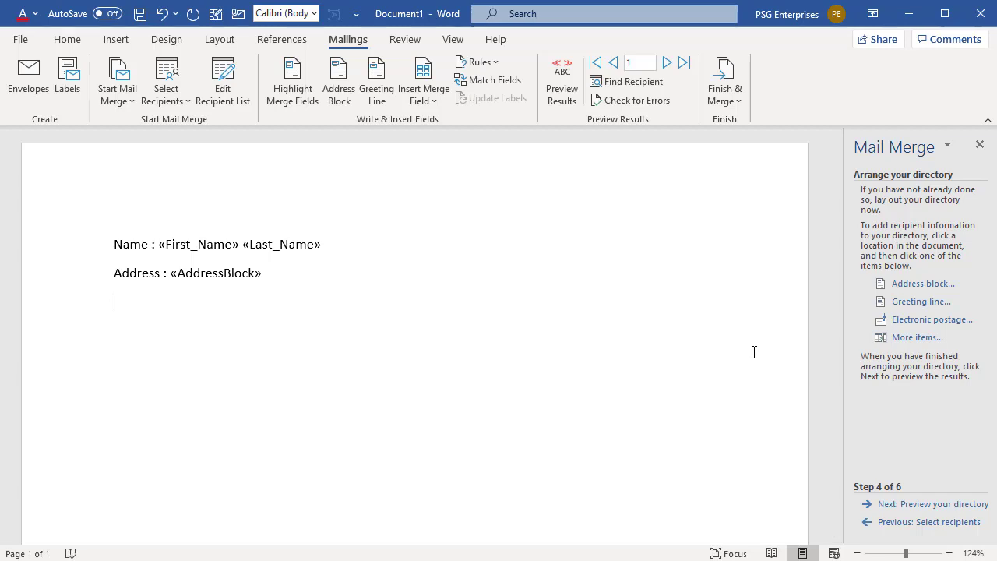
text(Ph)
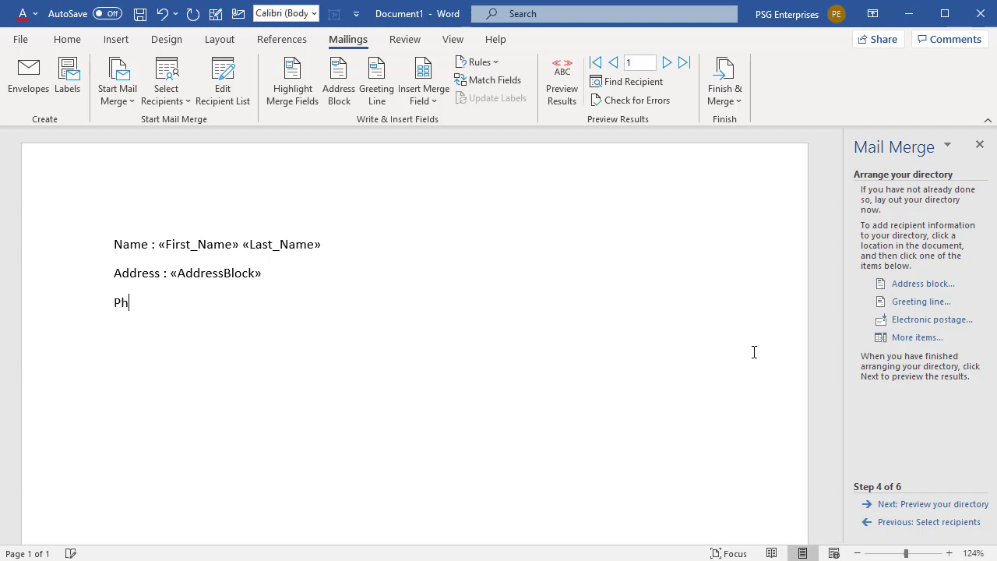
text(one)
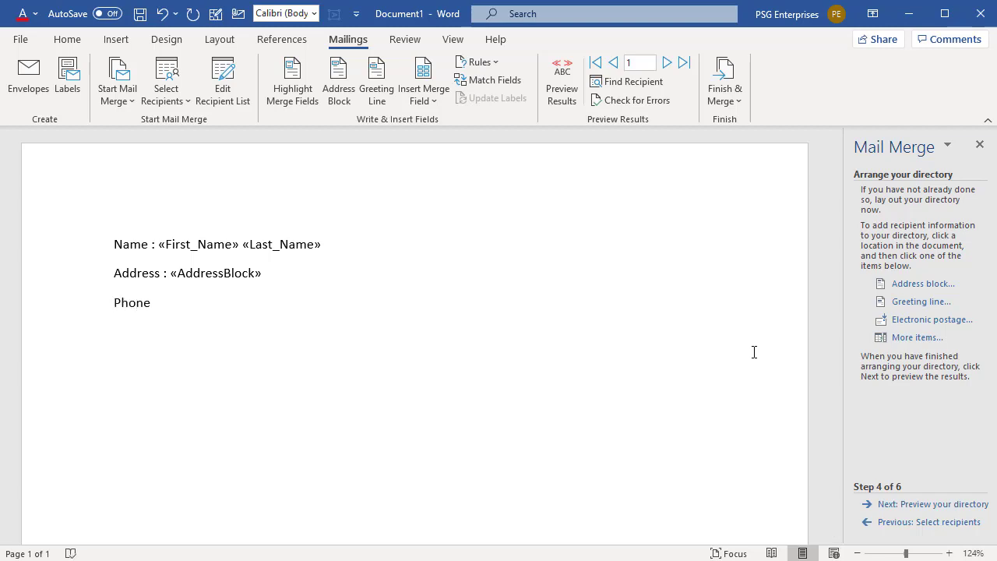
text(:)
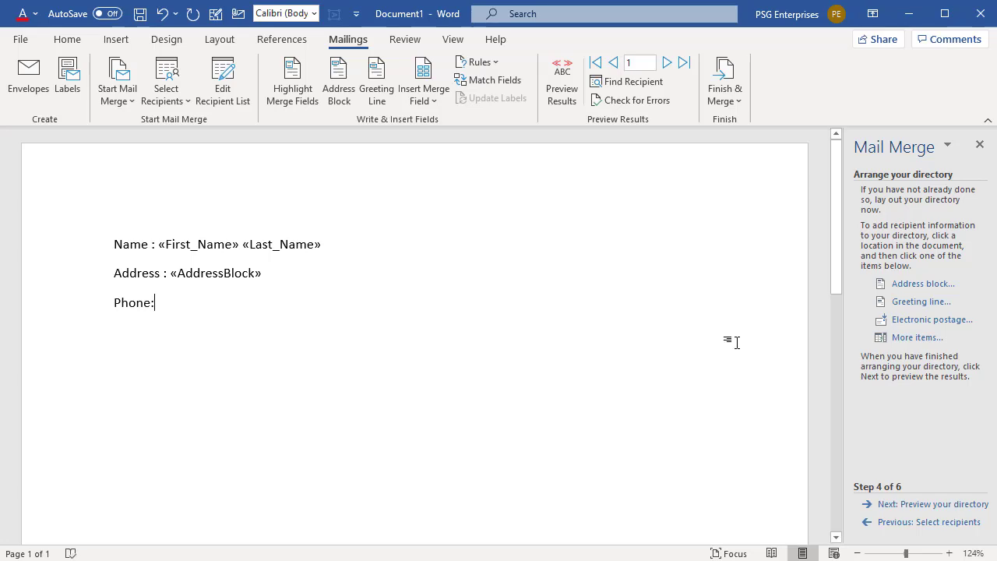
mouse_move(907, 336)
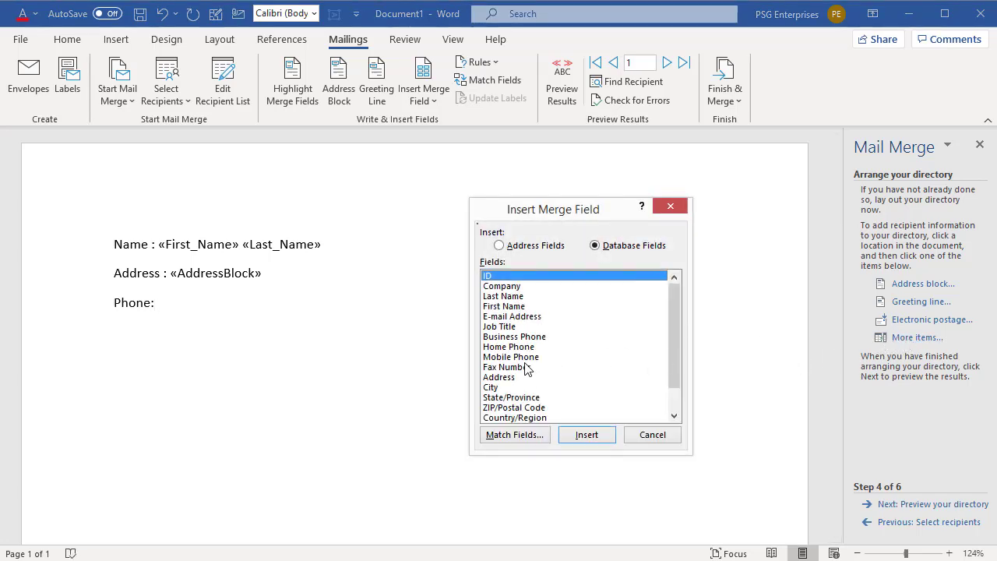
Insert the Business_Phone merge field after 'Phone:'.
click(514, 337)
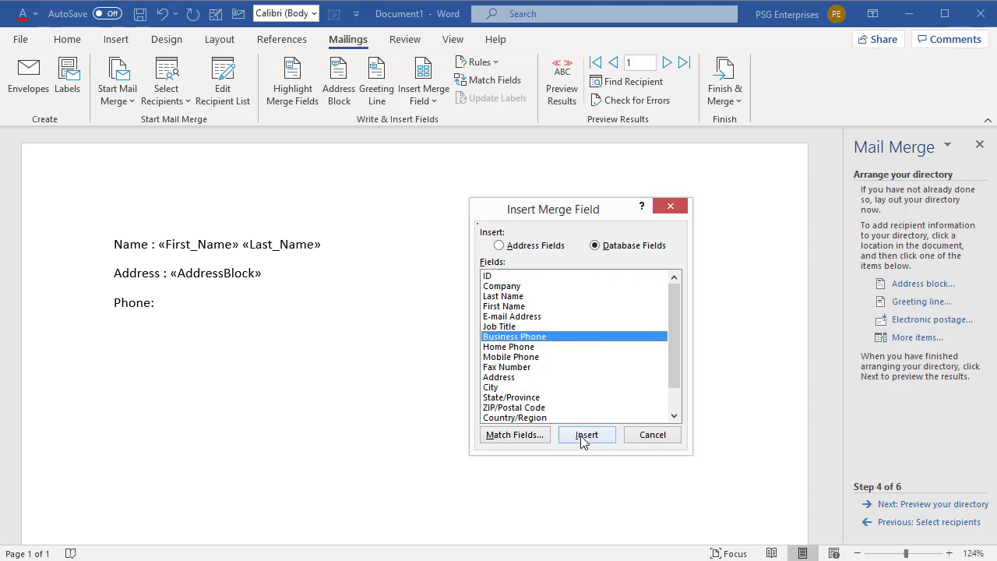
click(586, 435)
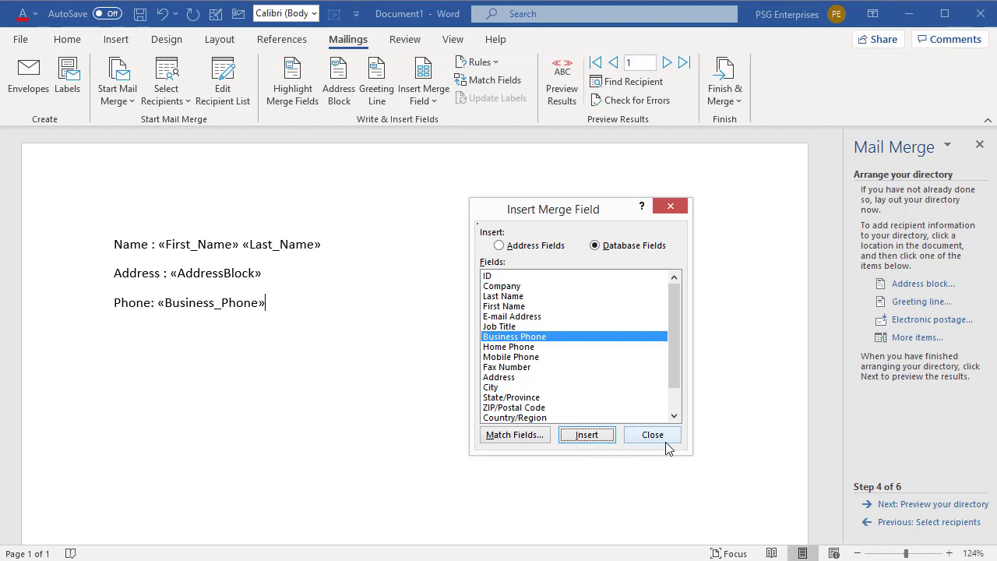
click(651, 434)
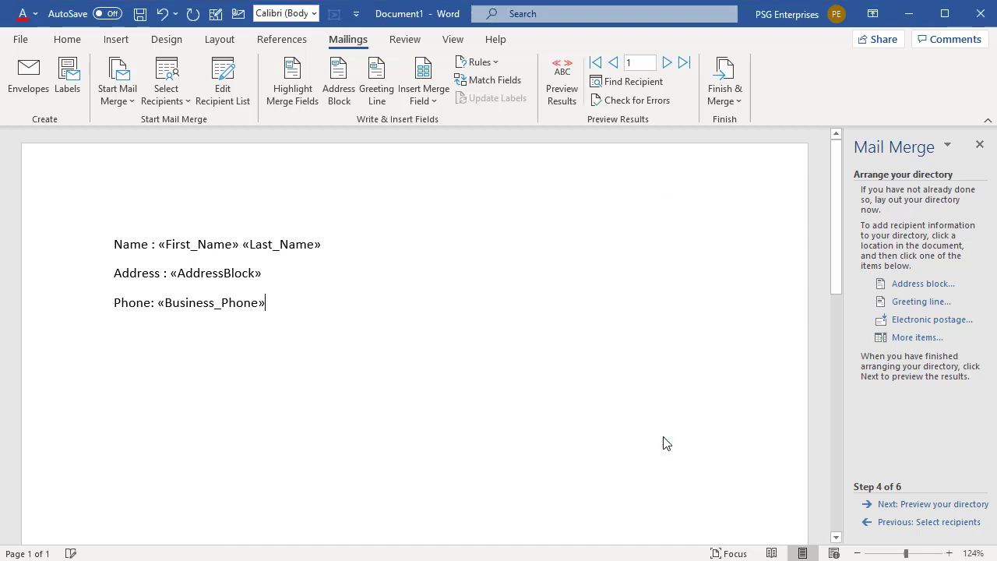
mouse_move(415, 382)
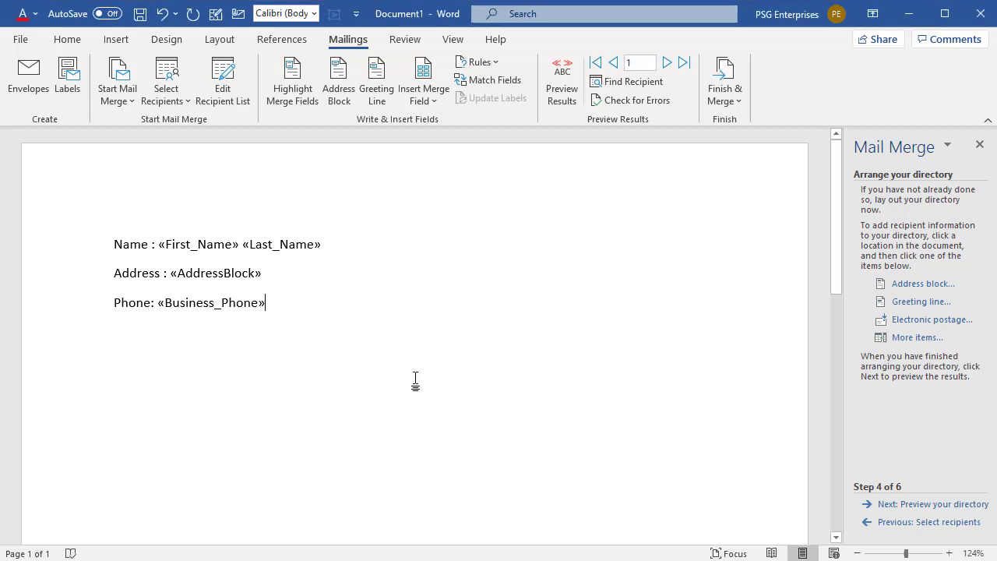
mouse_move(559, 362)
text(---------------------------------------------------------------------------------)
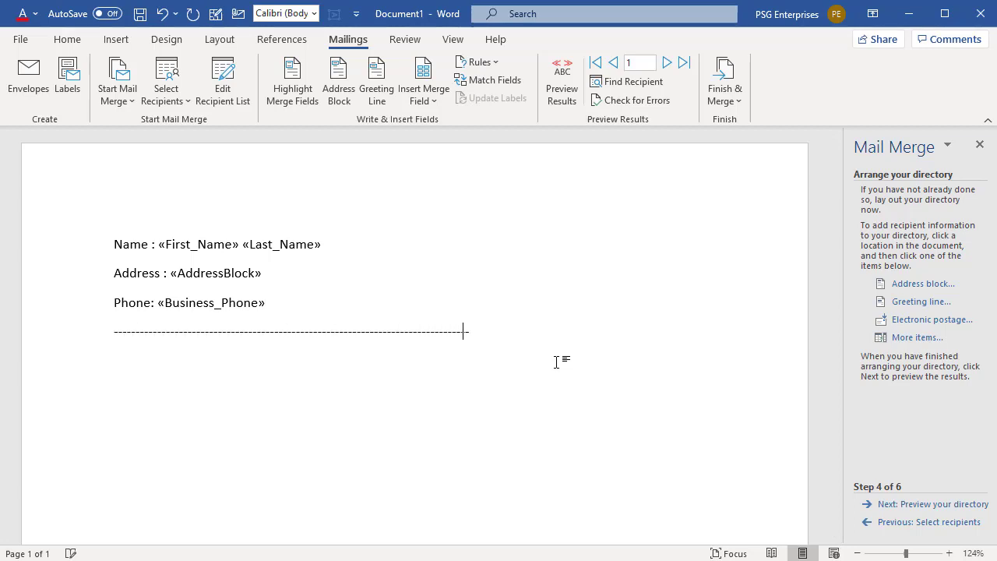
End the entry with a dashed separator line and preview it with the first customer's data.
key(enter)
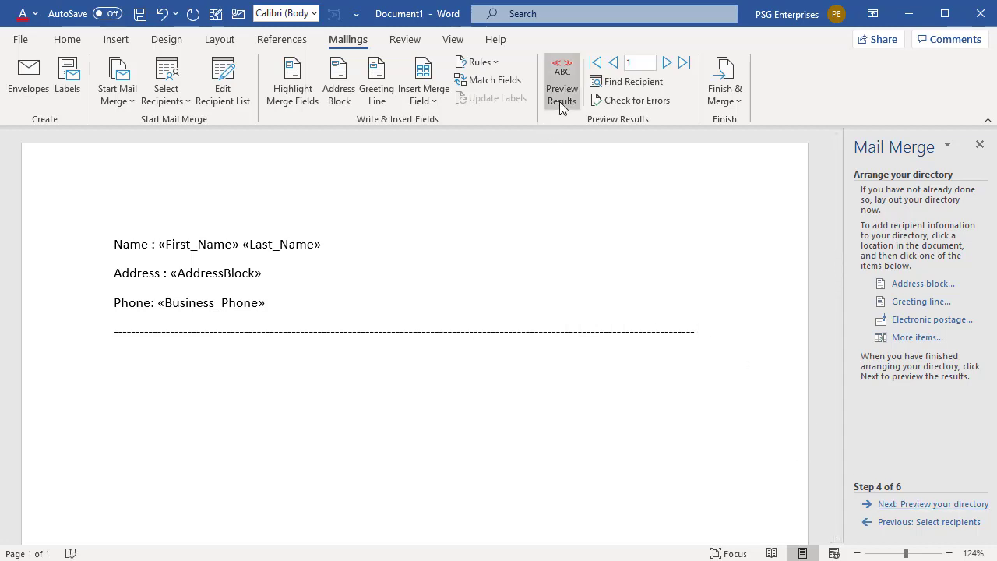
click(561, 81)
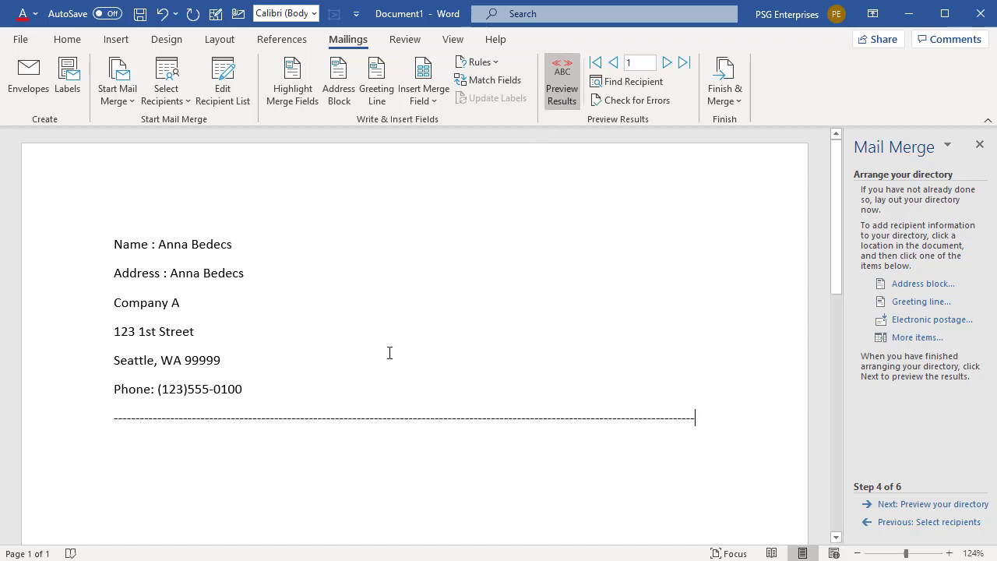
mouse_move(290, 379)
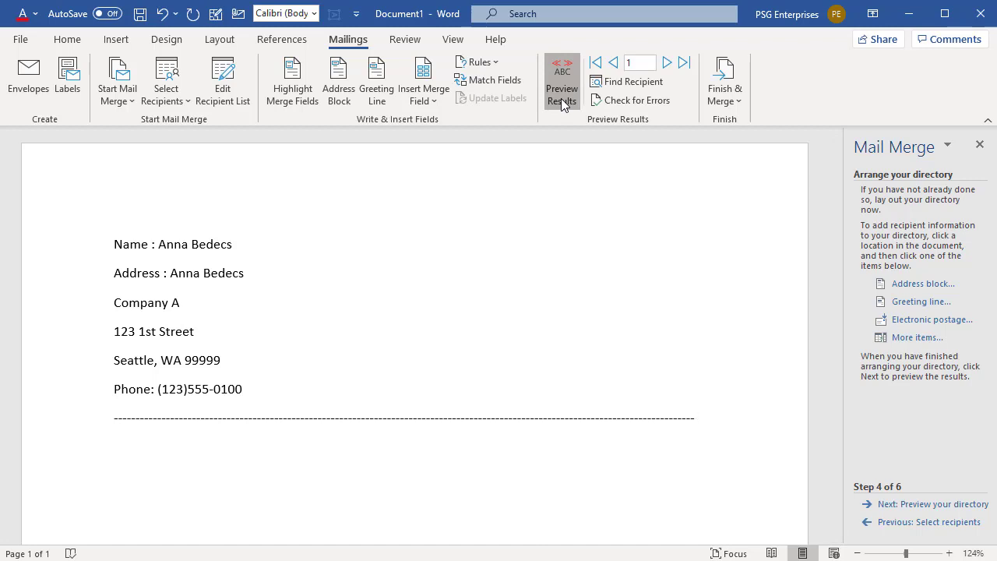
click(561, 88)
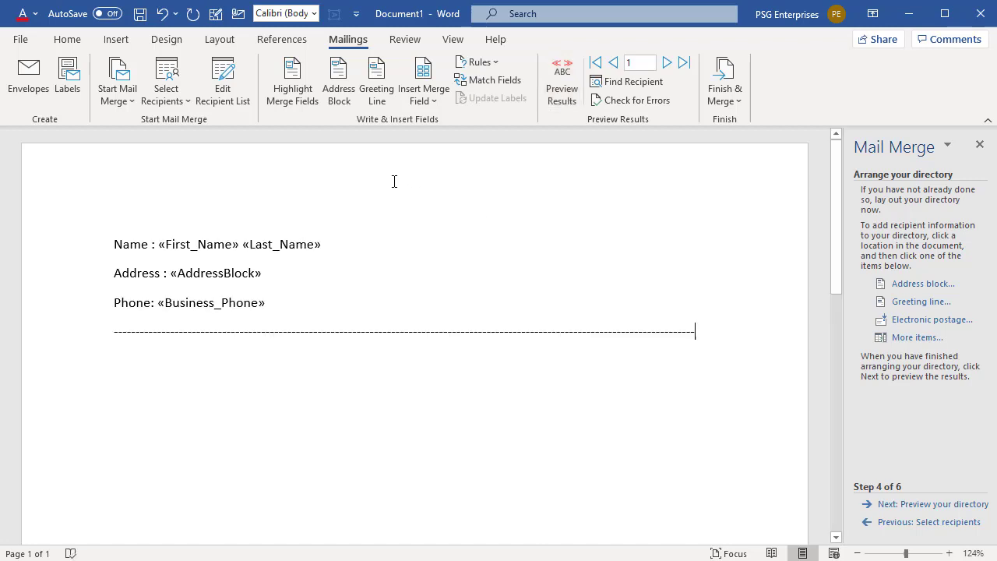
mouse_move(542, 111)
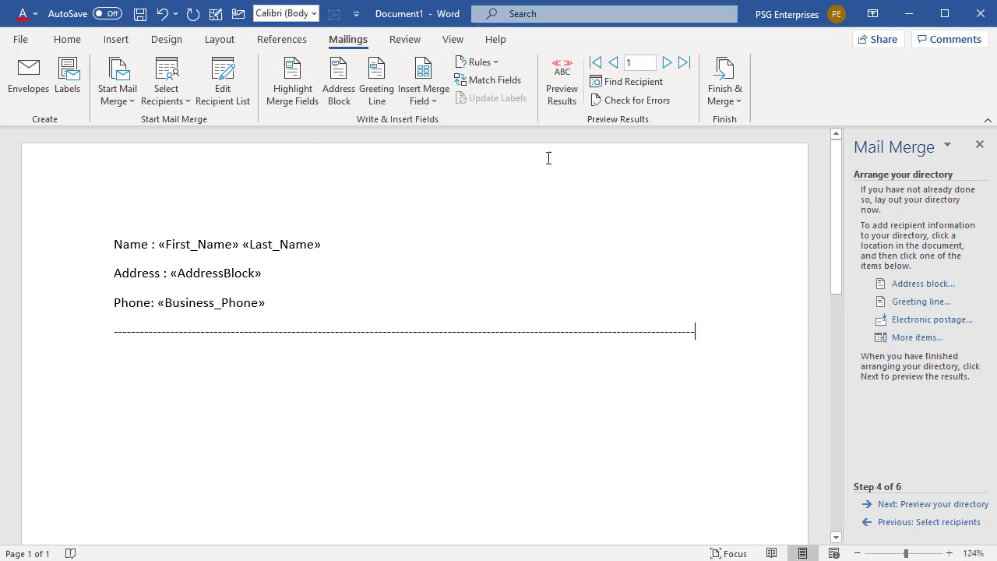
mouse_move(642, 274)
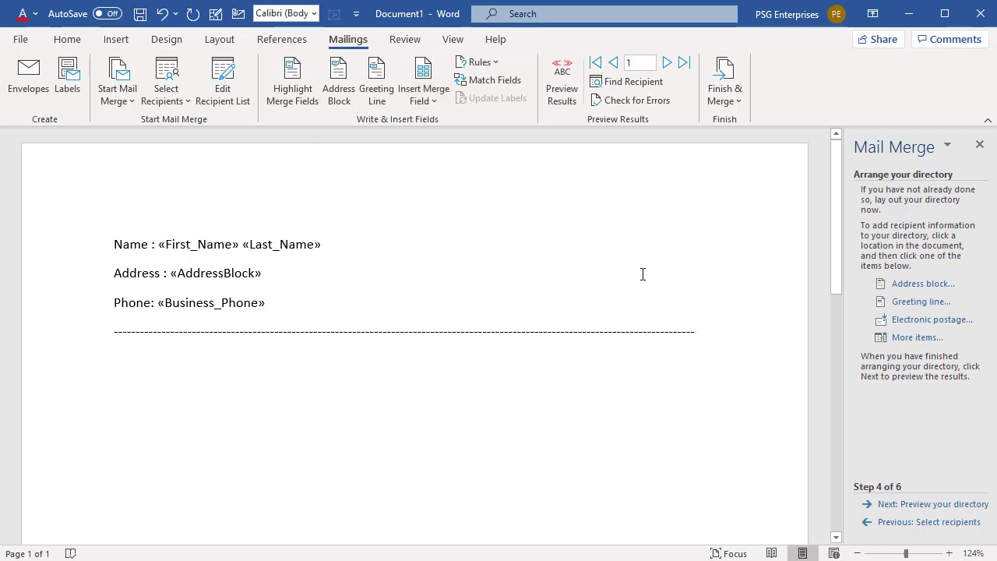
mouse_move(931, 505)
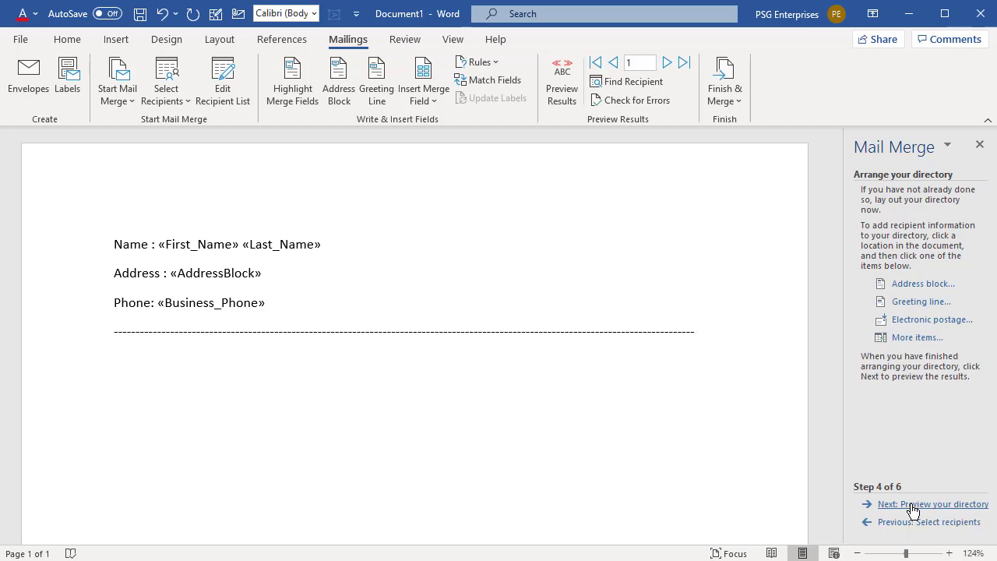
Preview the directory entries, browsing forward and checking the recipient list unchanged.
click(933, 504)
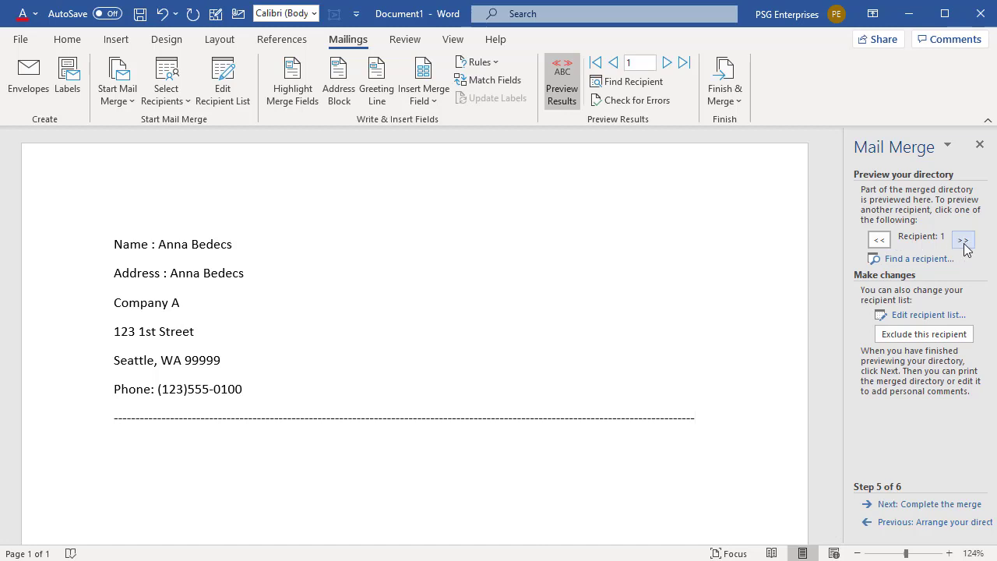
click(963, 240)
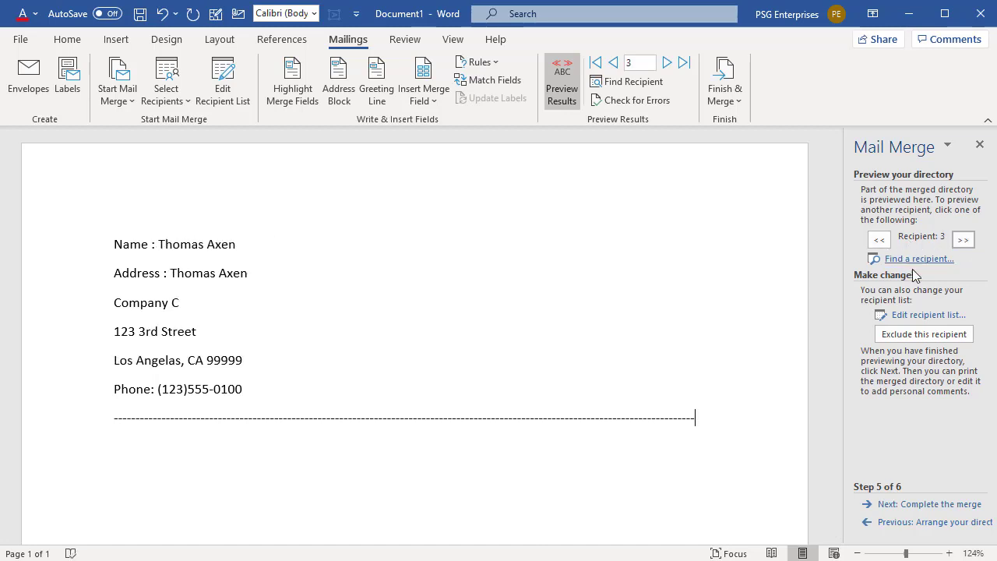
mouse_move(927, 315)
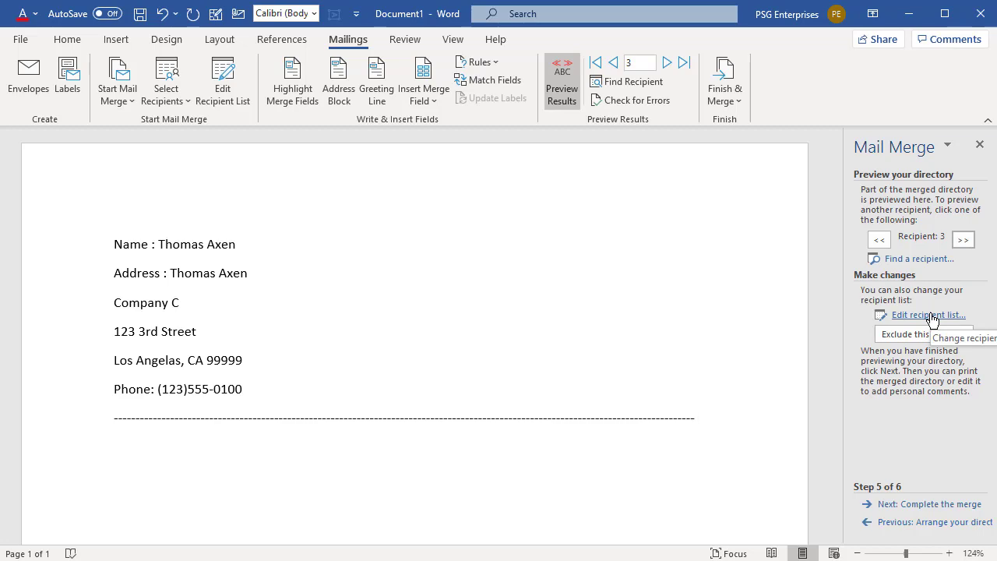
click(926, 315)
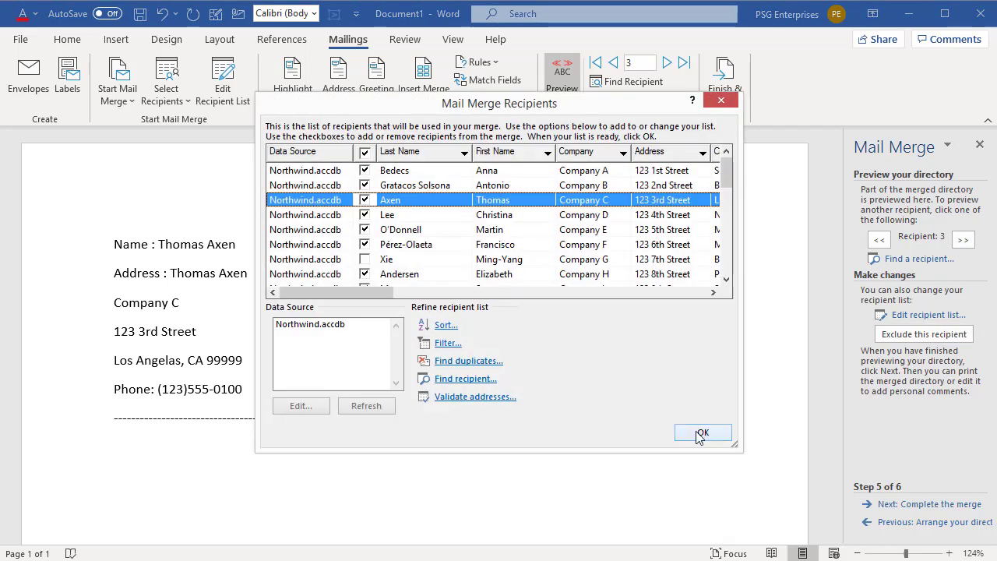
click(701, 433)
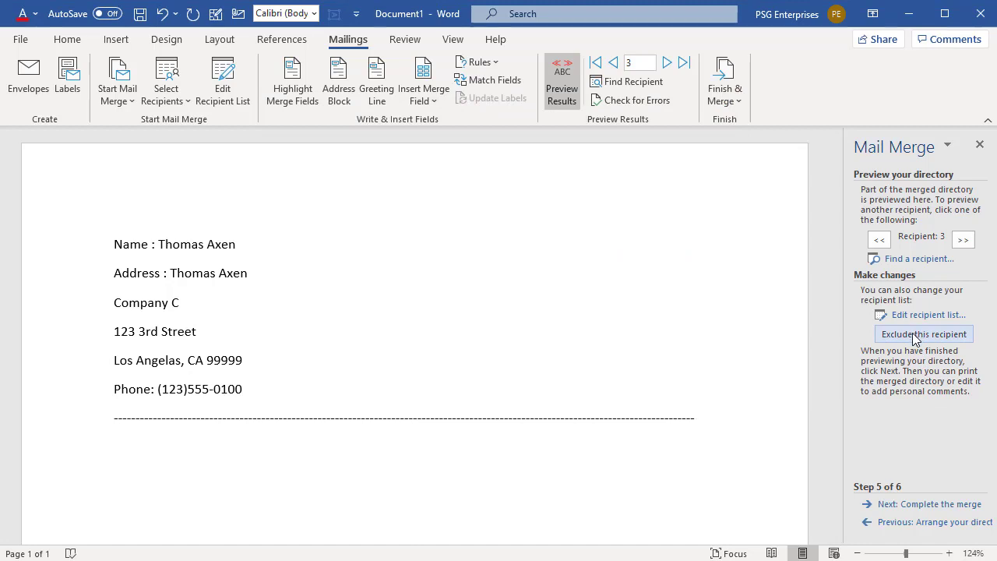
click(963, 240)
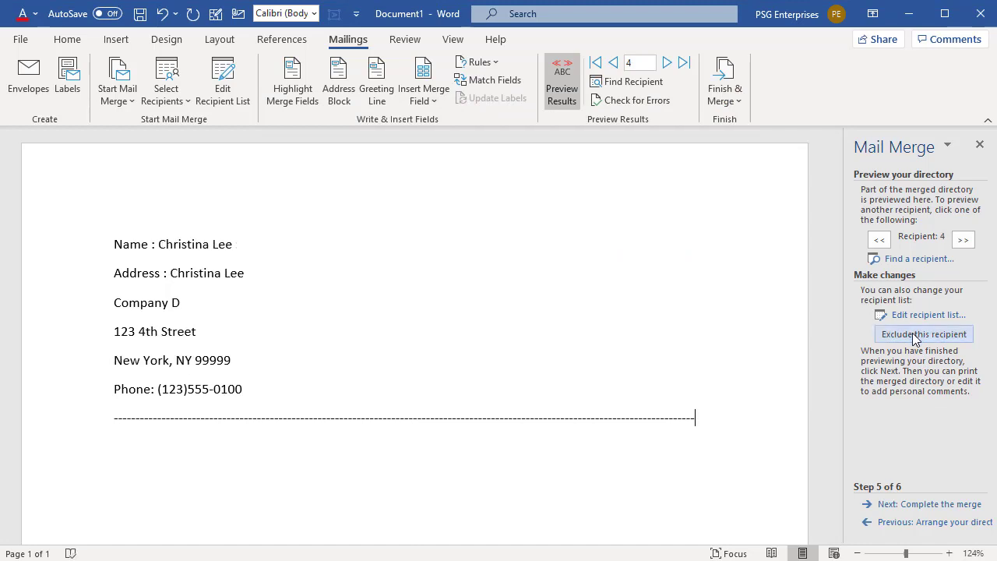
mouse_move(928, 505)
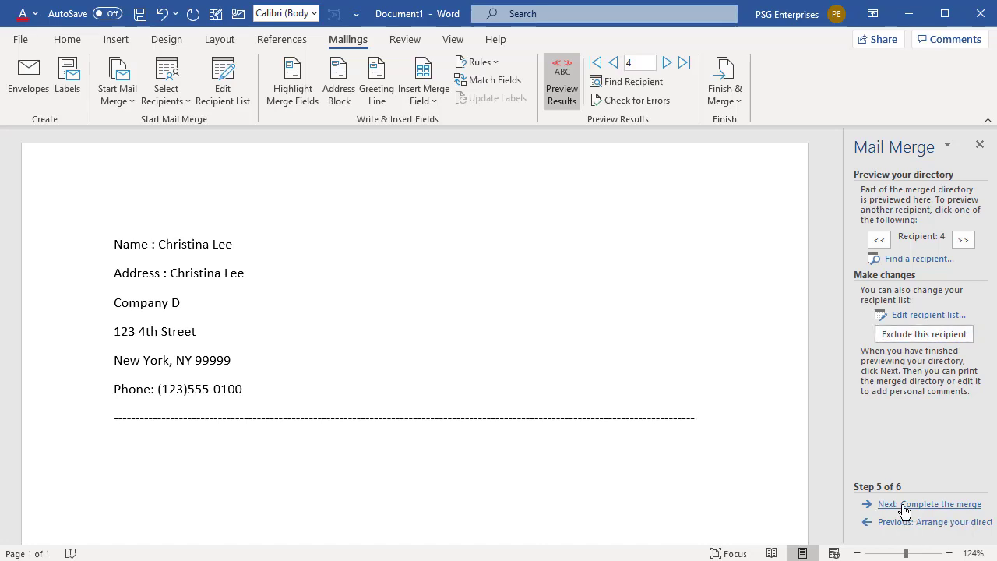
Complete the merge of all records into a new directory document.
click(931, 504)
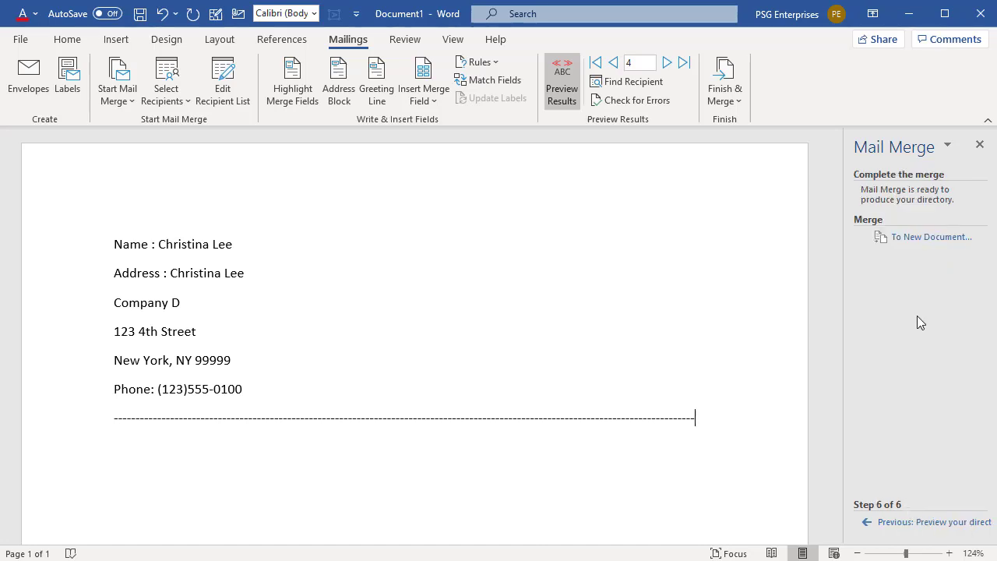
mouse_move(916, 273)
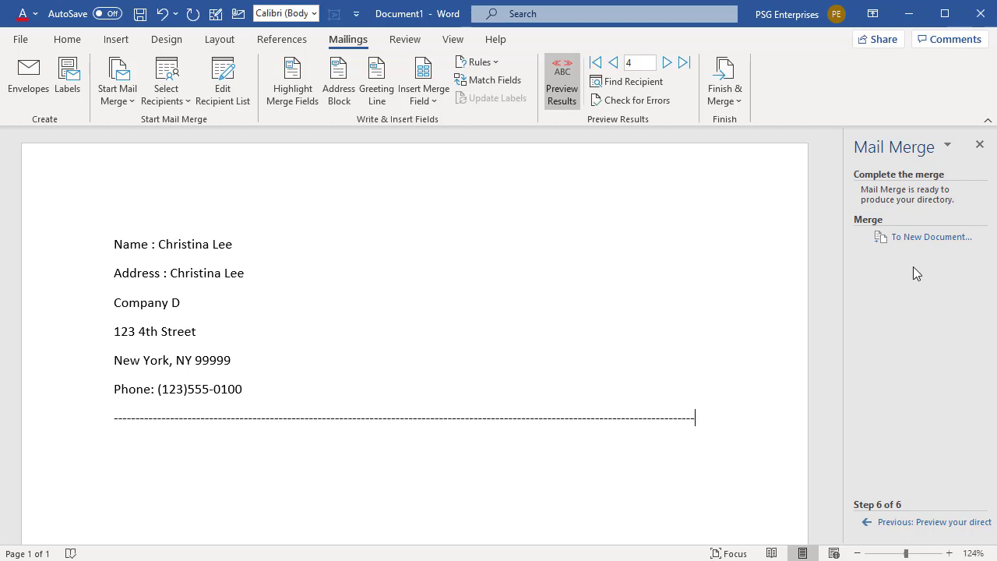
mouse_move(932, 237)
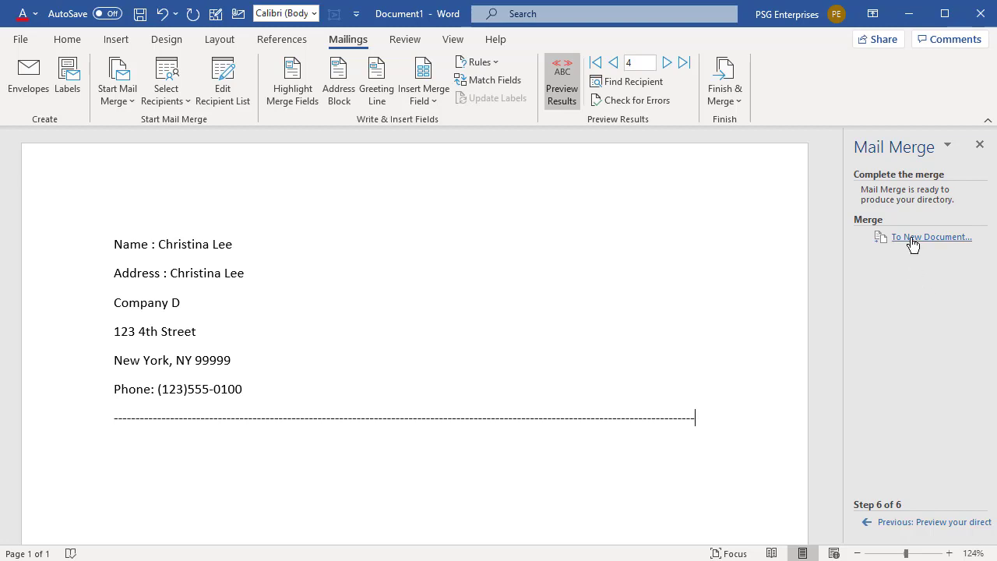
click(931, 237)
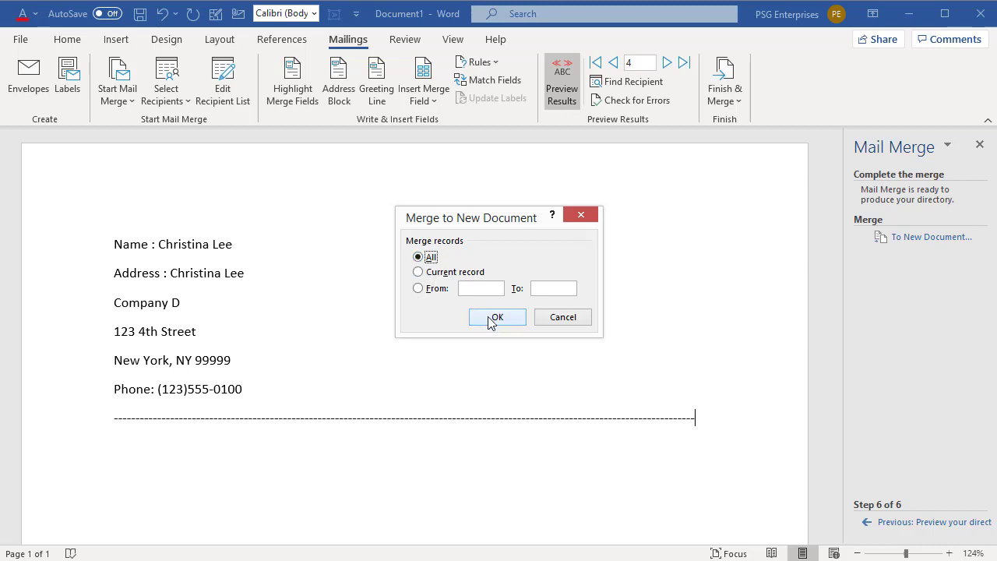
click(497, 318)
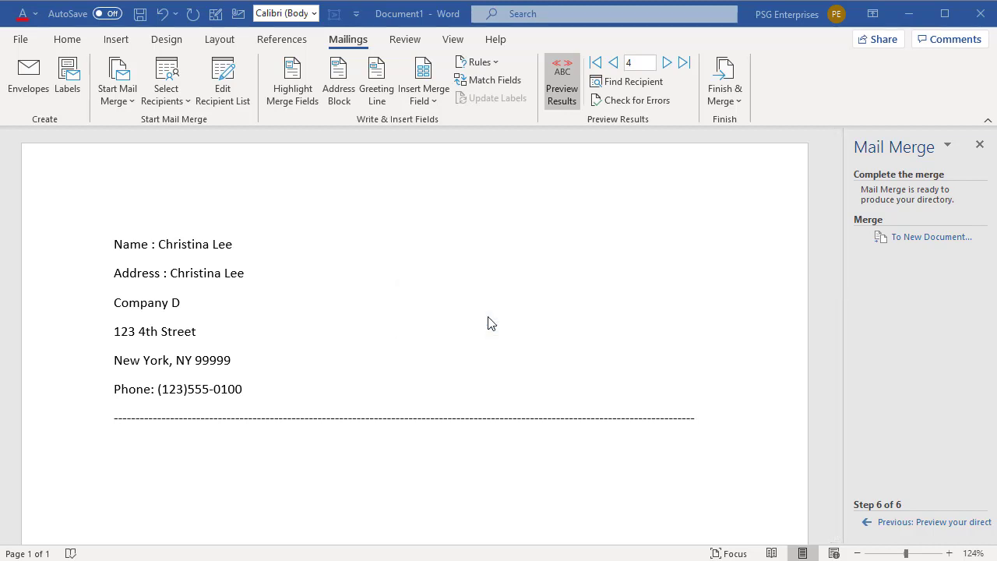
click(931, 237)
text(Customers)
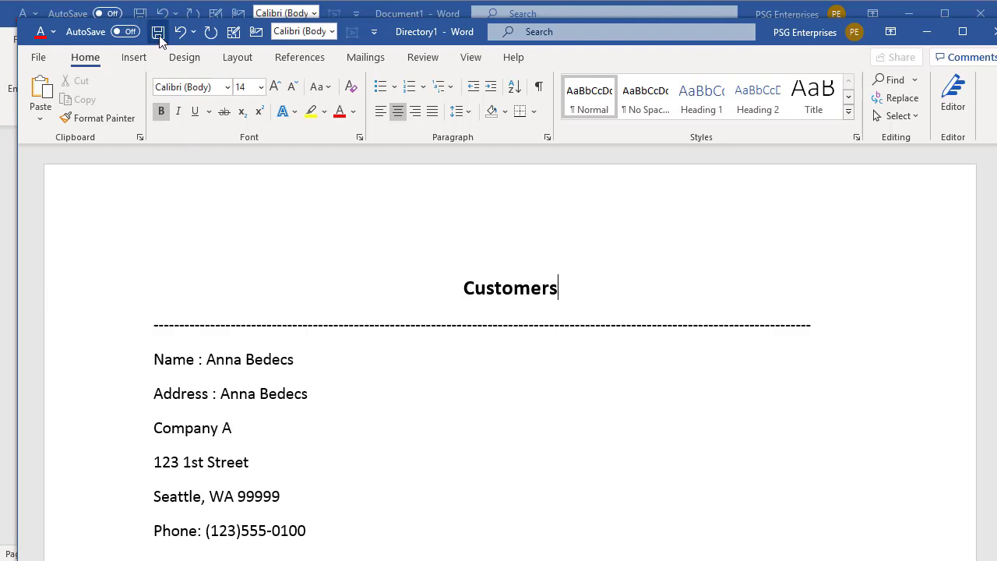
Scroll through the merged Customers directory, then start saving the main merge document.
scroll(down, 3)
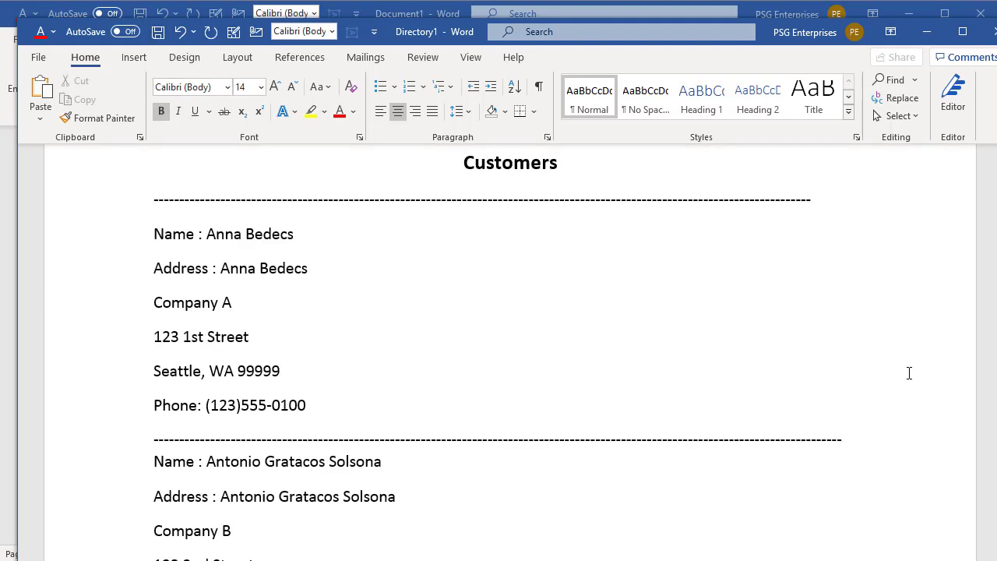
scroll(down, 3)
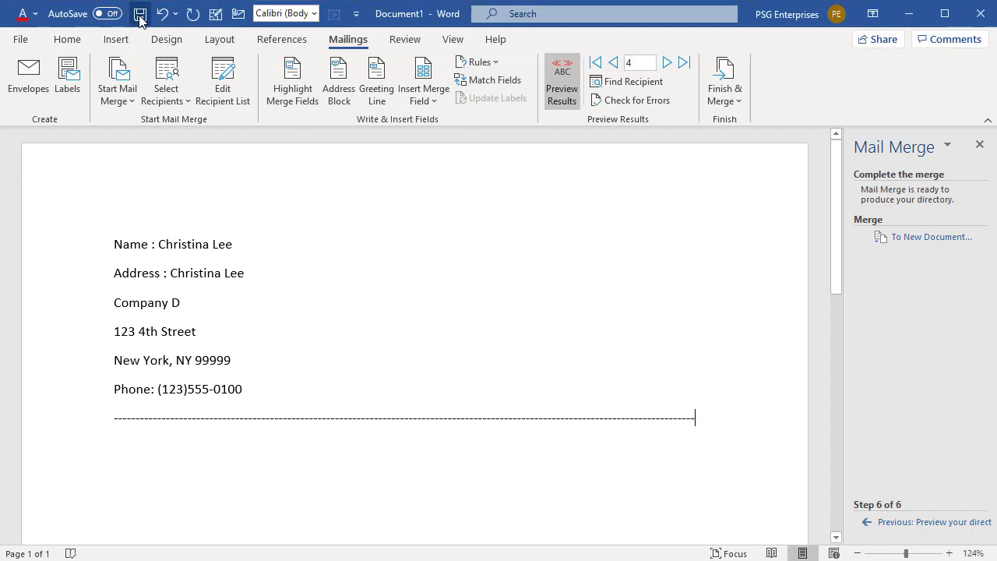
click(141, 14)
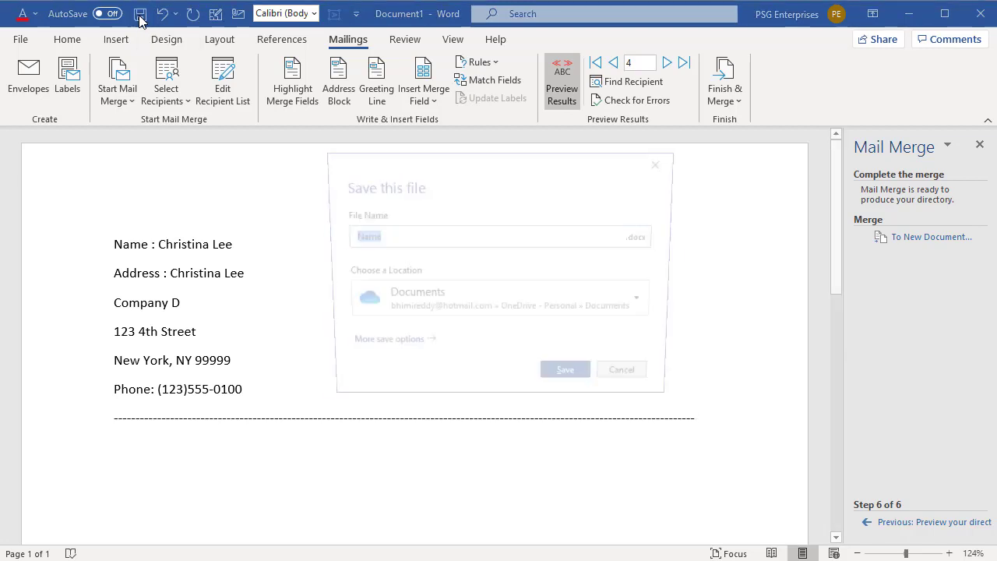